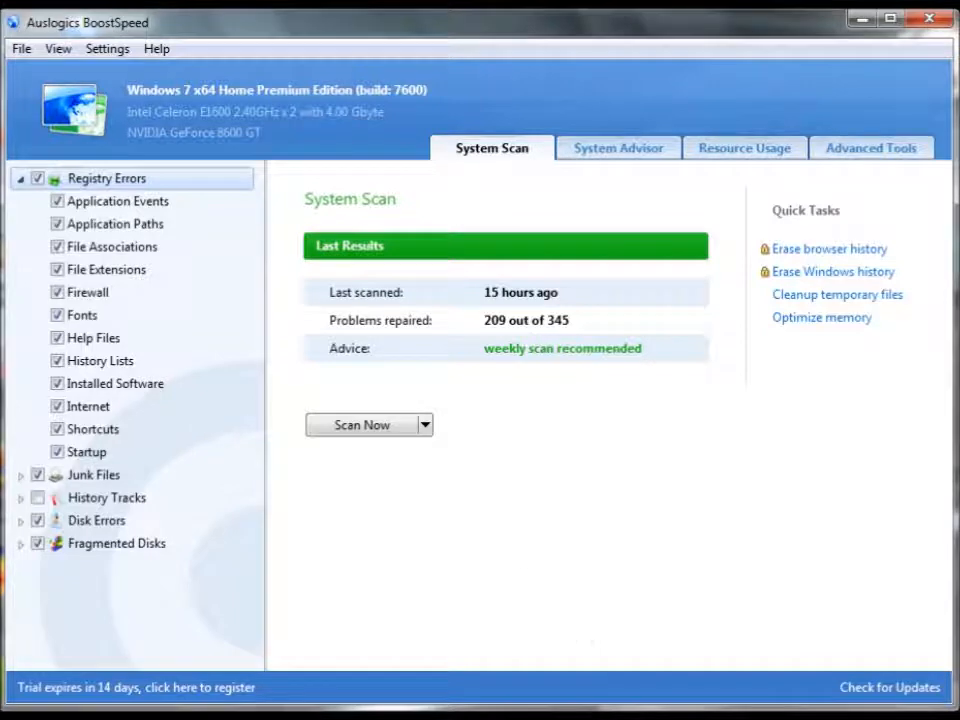
mouse_move(541, 446)
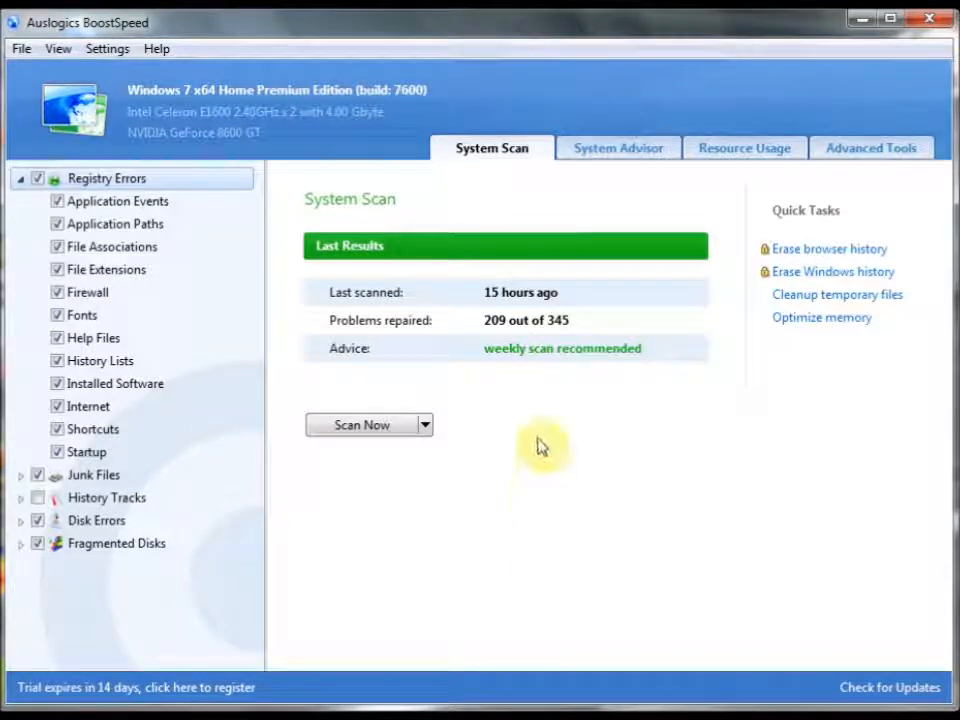
mouse_move(480, 405)
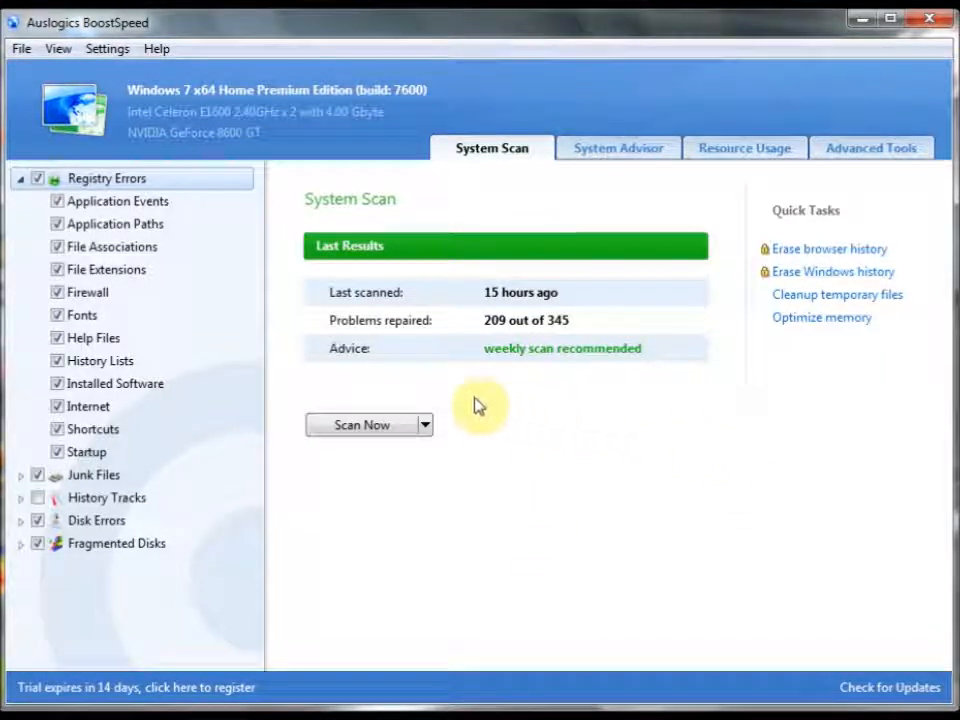
mouse_move(295, 287)
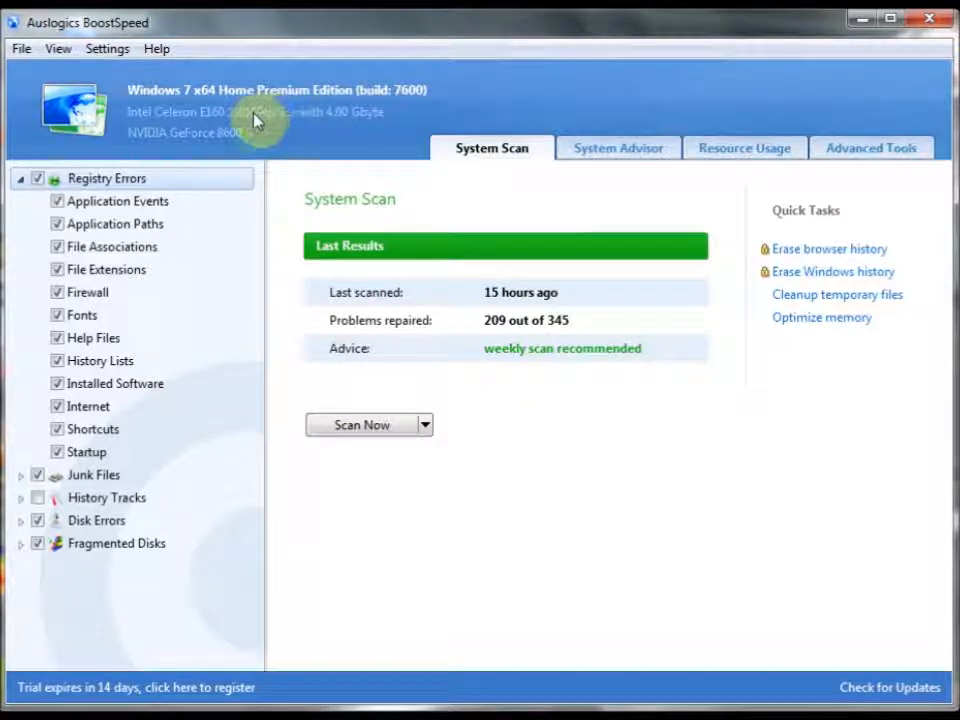
mouse_move(172, 132)
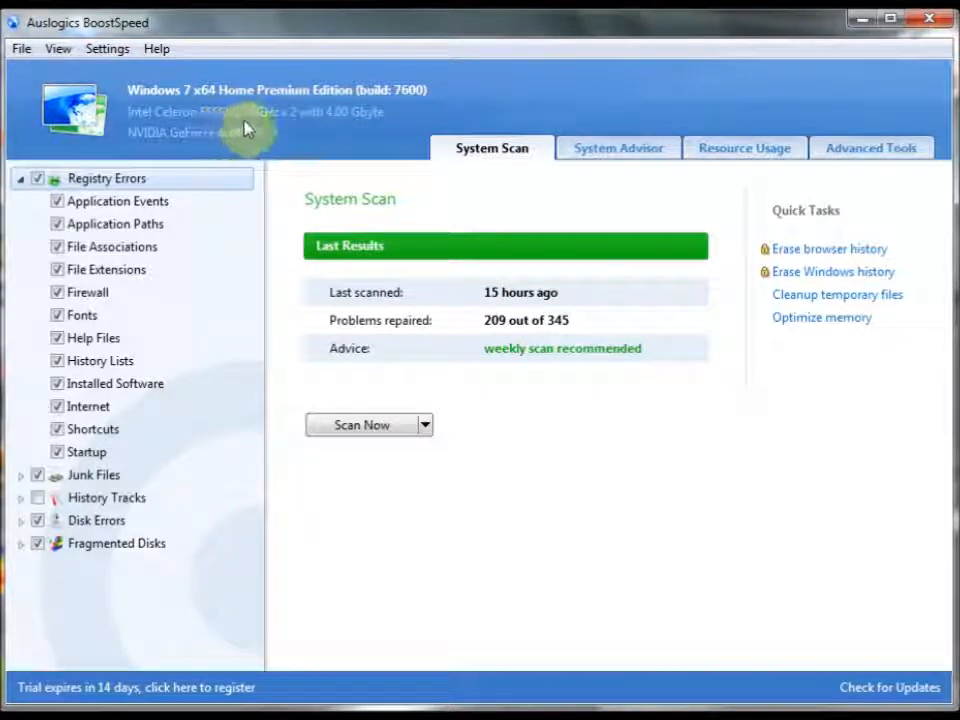
mouse_move(285, 132)
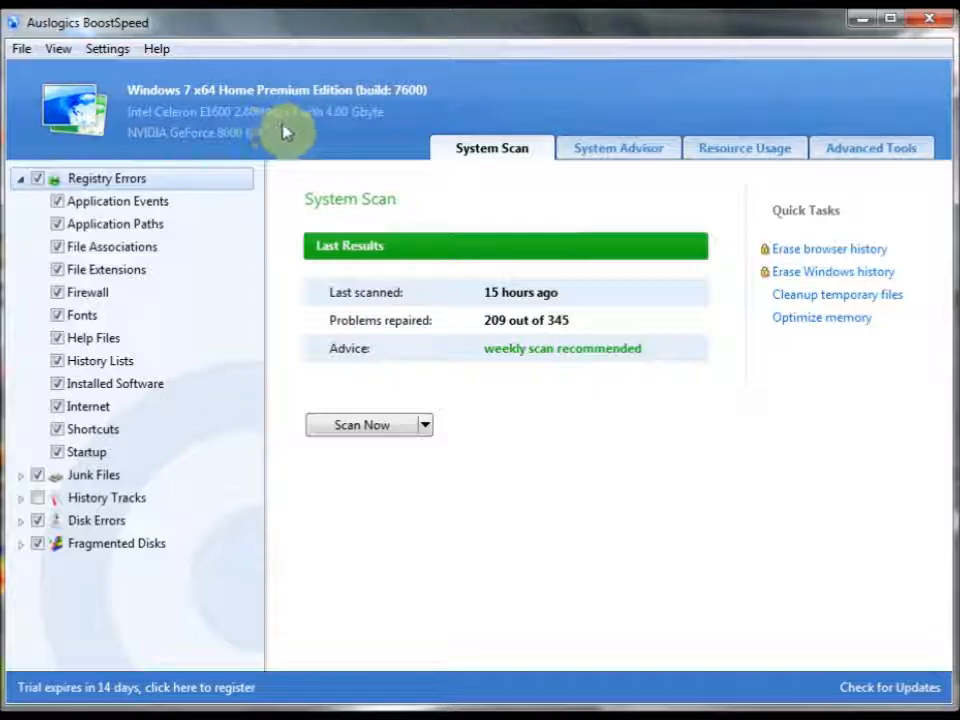
mouse_move(340, 132)
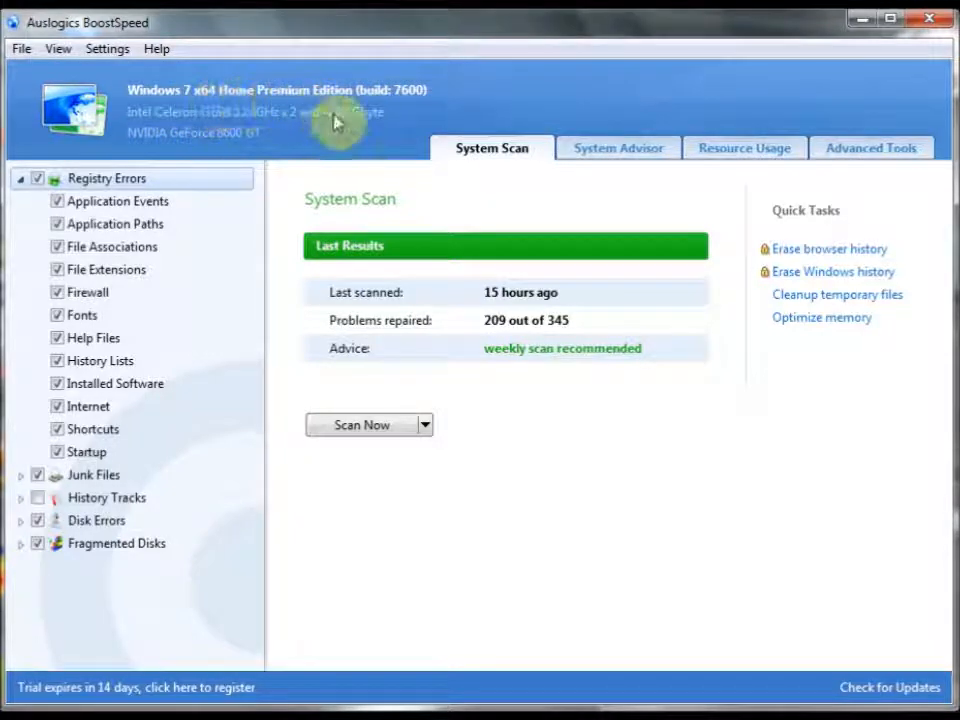
mouse_move(565, 197)
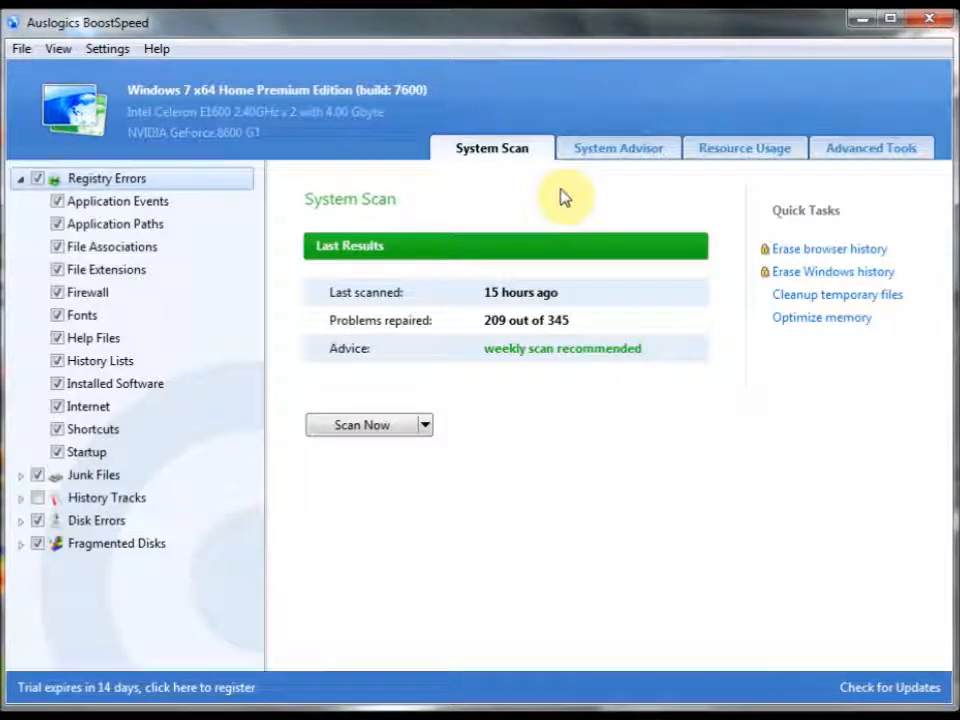
mouse_move(625, 197)
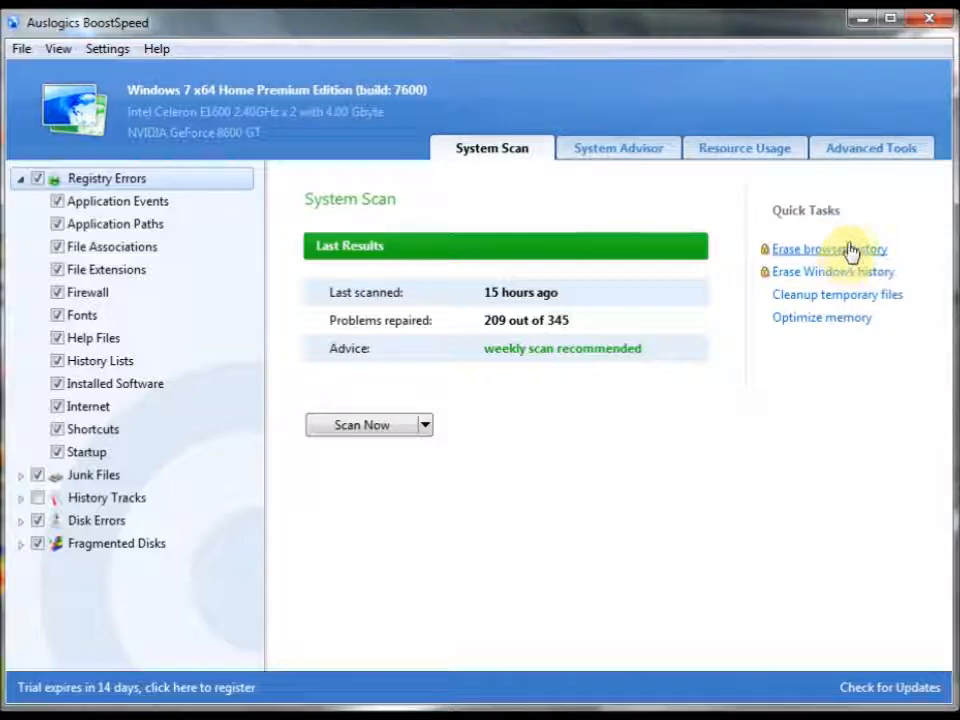
mouse_move(365, 190)
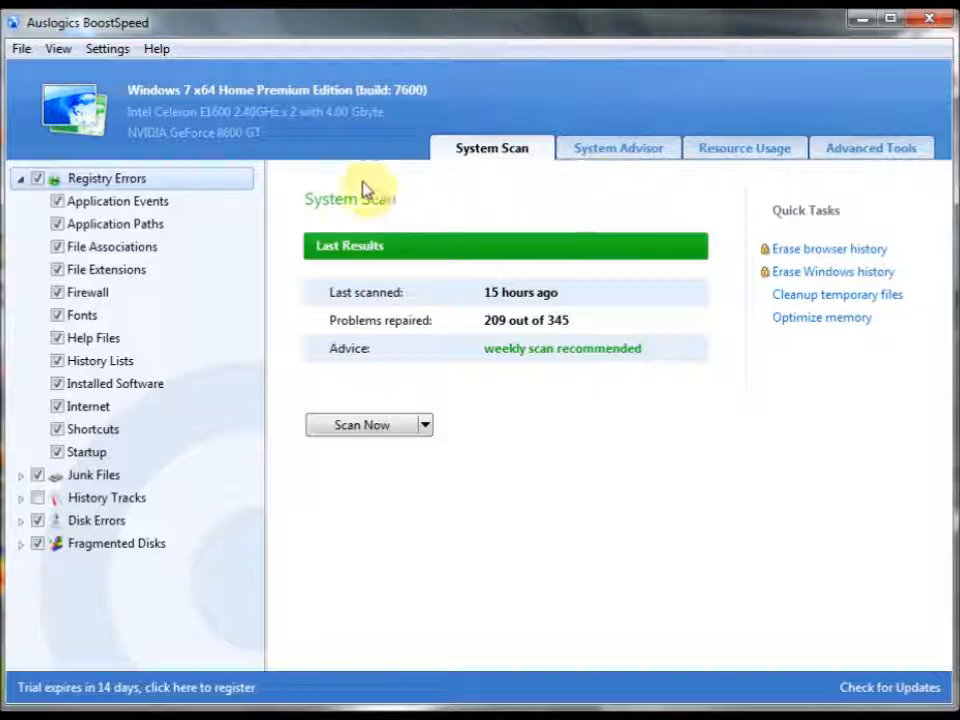
mouse_move(520, 220)
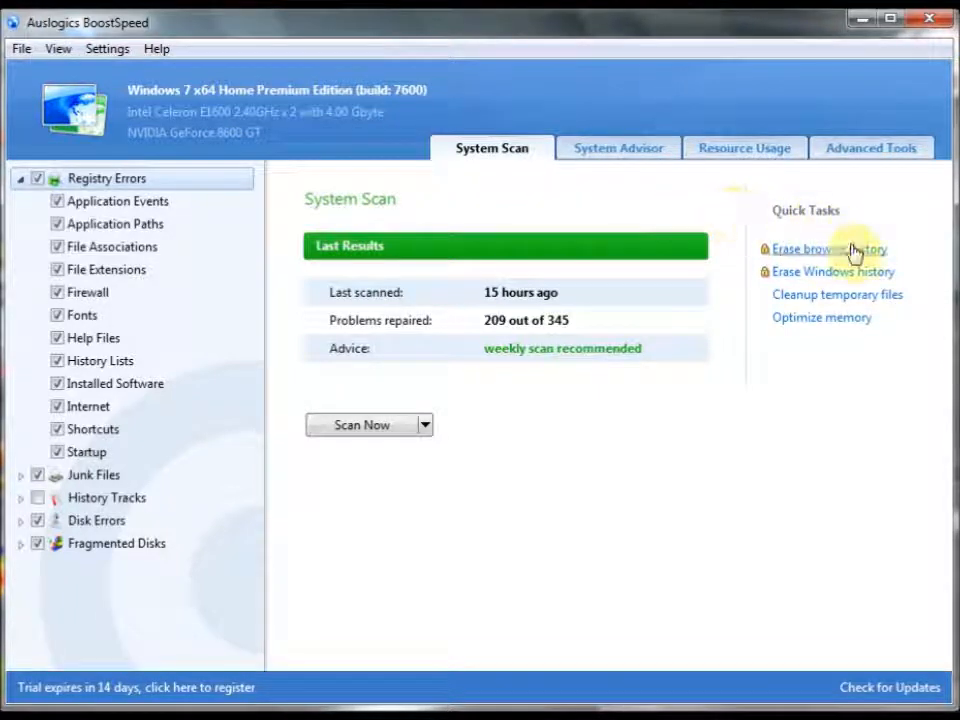
mouse_move(880, 283)
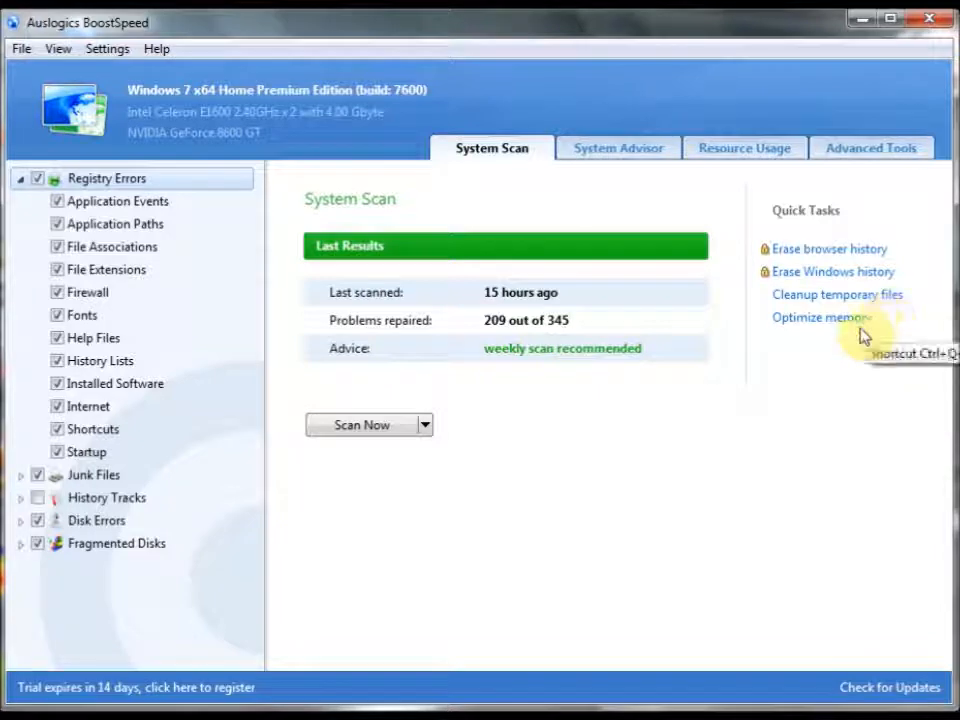
mouse_move(918, 278)
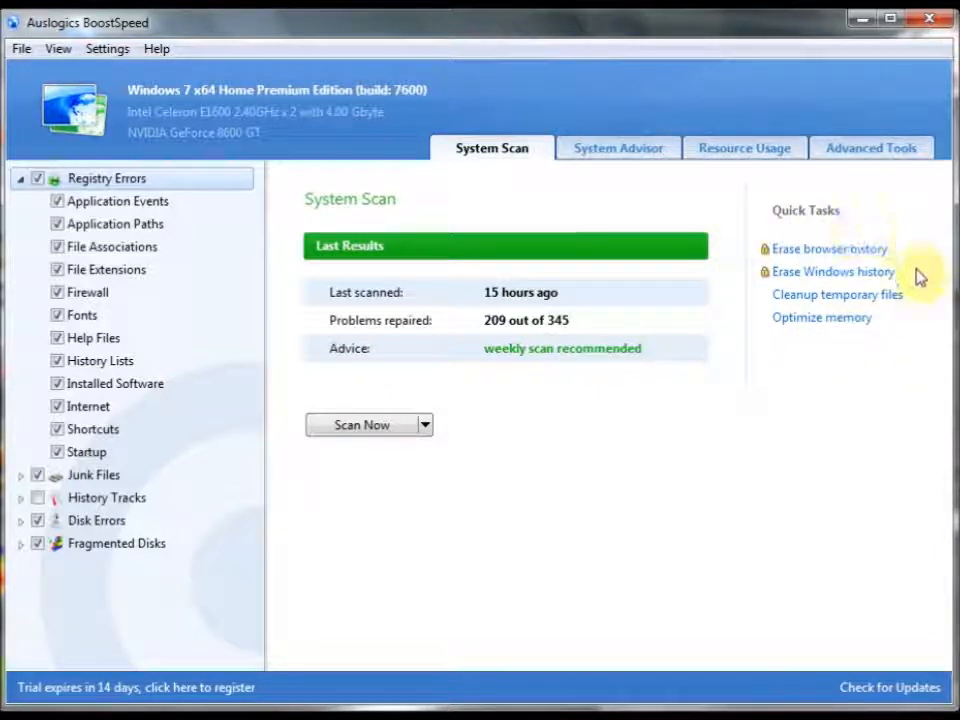
mouse_move(753, 262)
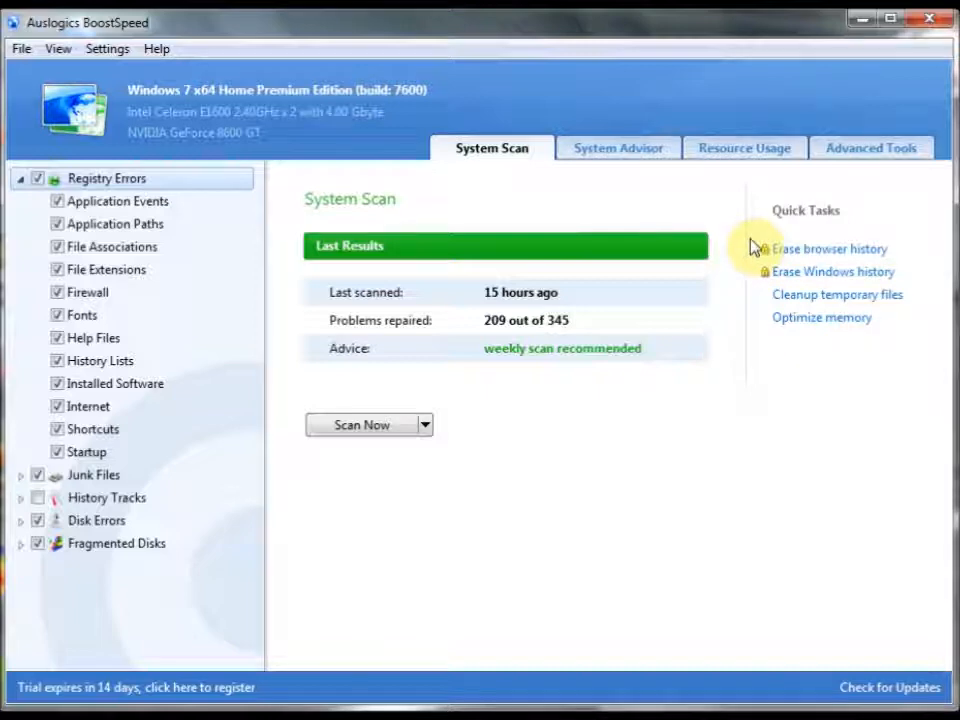
mouse_move(588, 229)
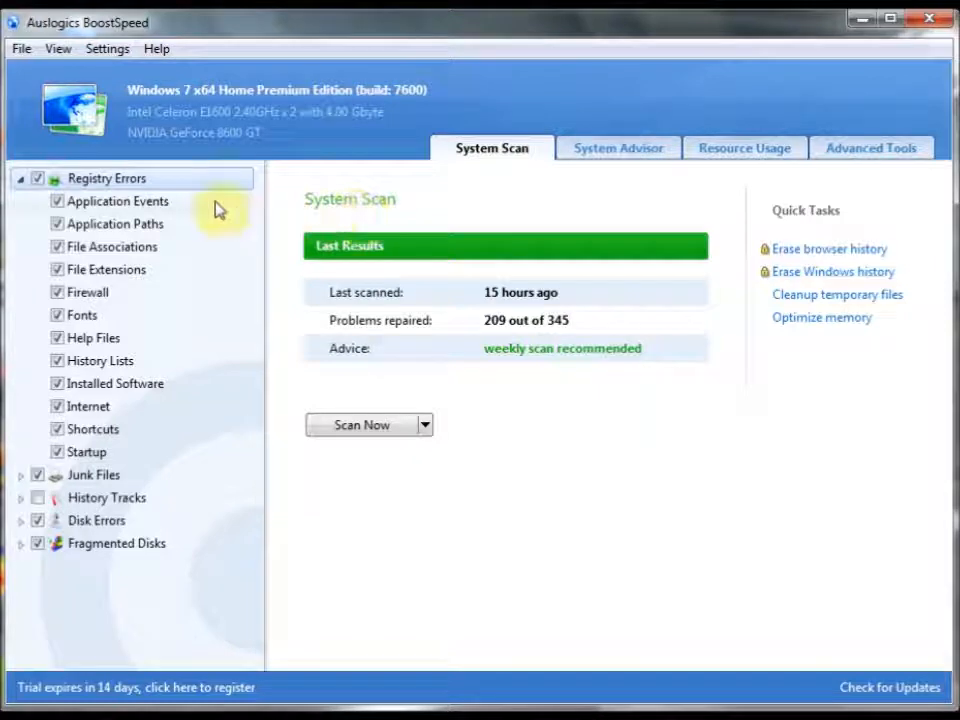
mouse_move(160, 215)
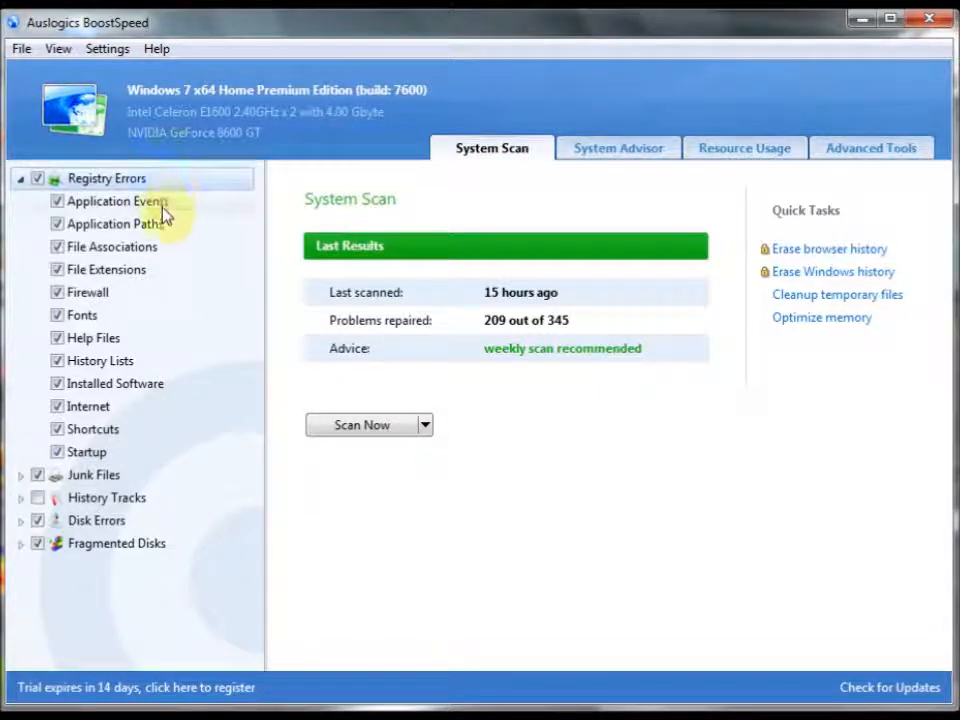
mouse_move(62, 292)
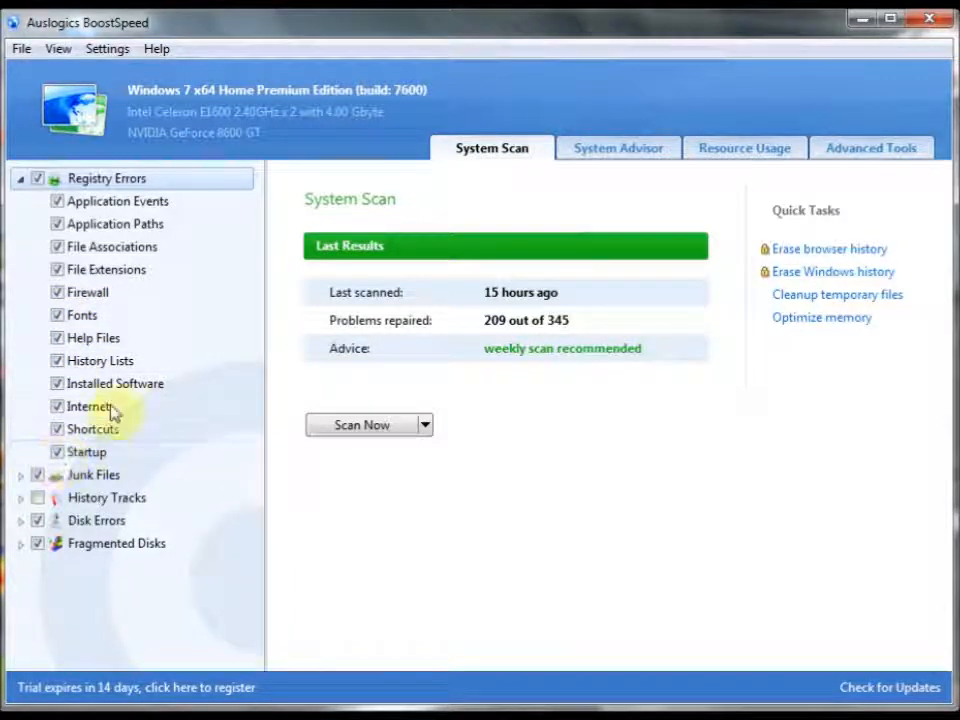
mouse_move(105, 178)
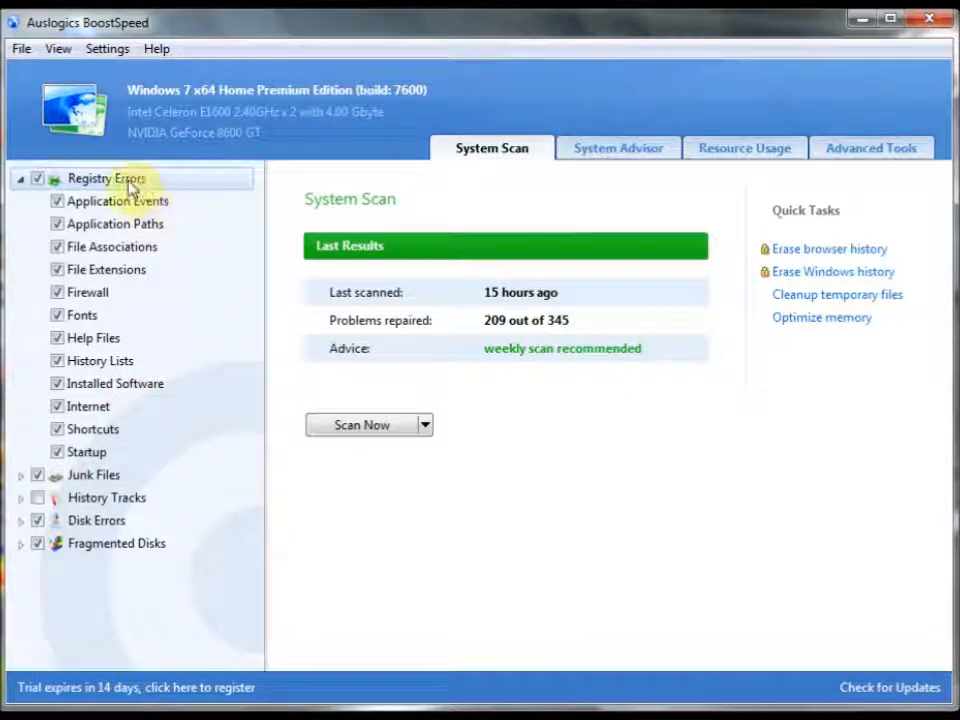
Collapse Registry Errors, then expand and collapse the Junk Files and History Tracks items.
click(20, 178)
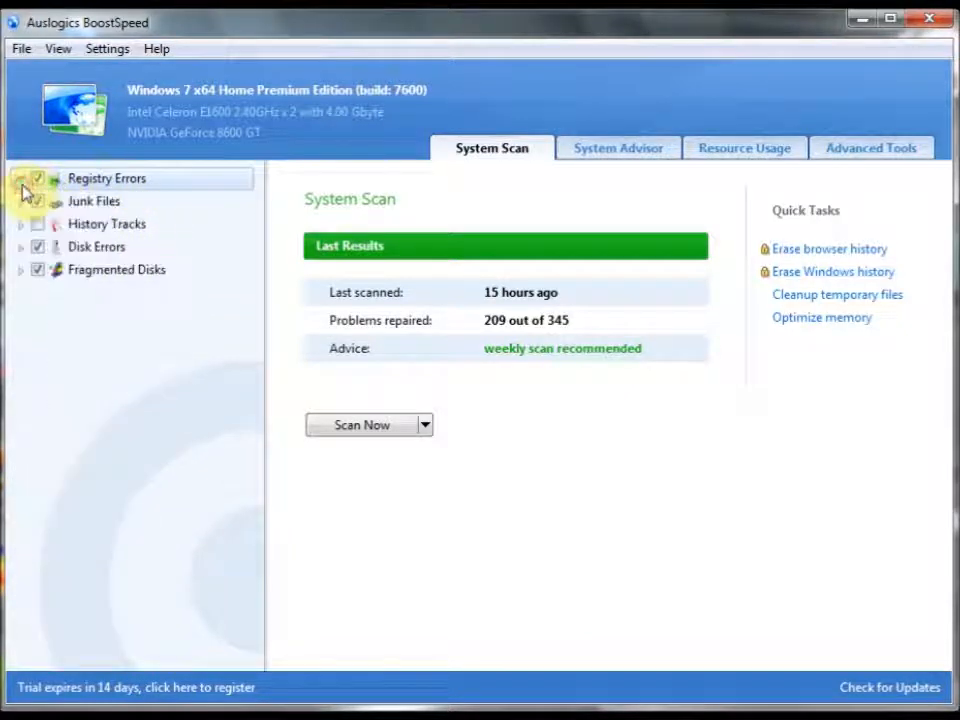
click(20, 201)
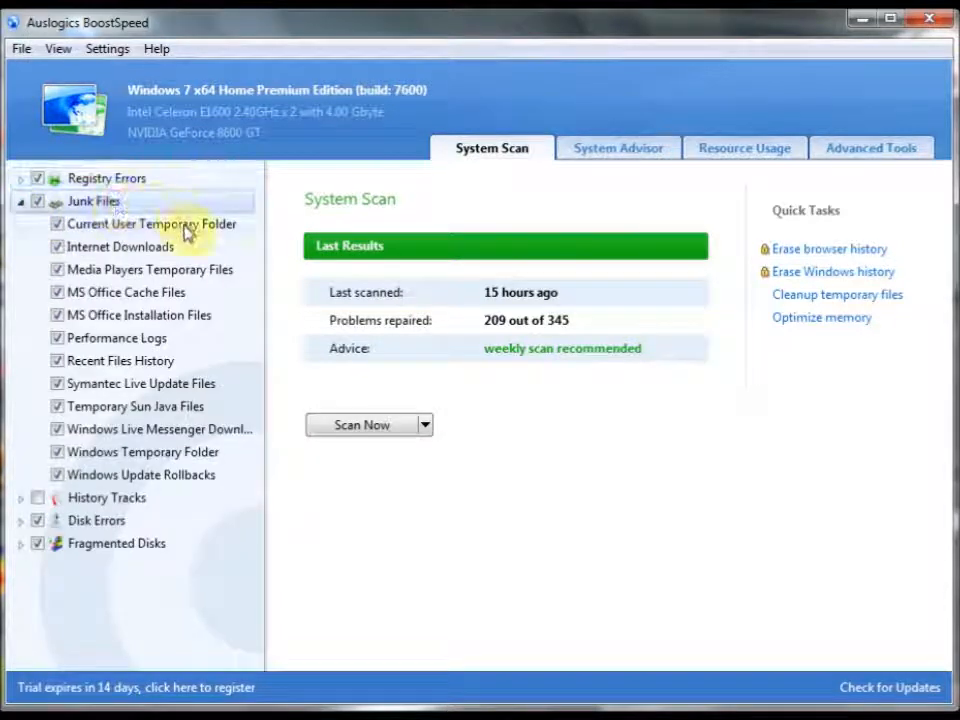
mouse_move(220, 305)
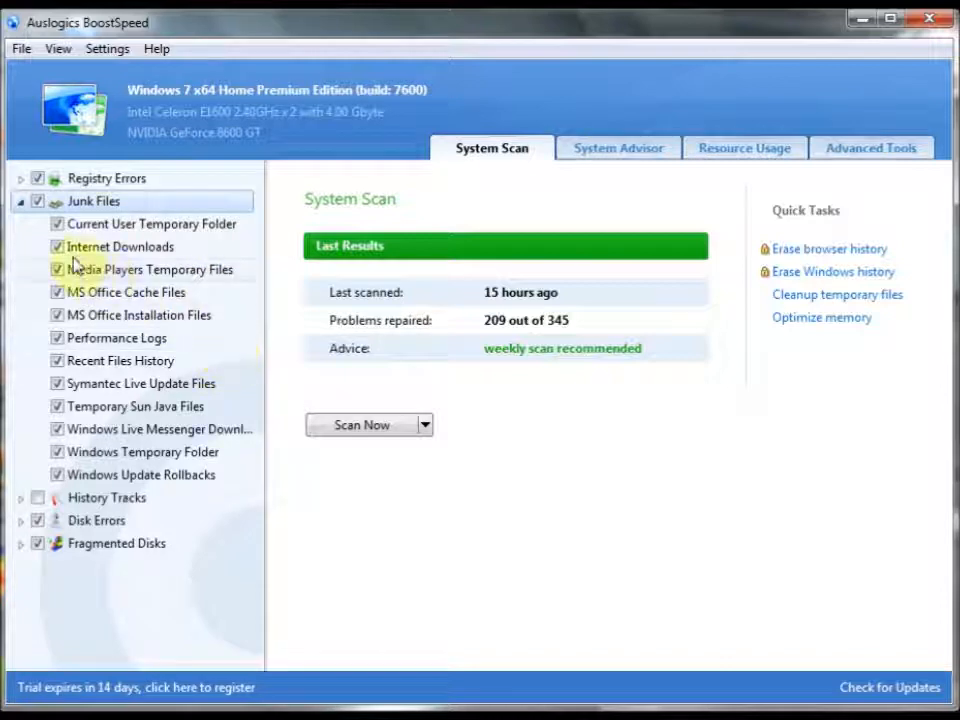
click(21, 201)
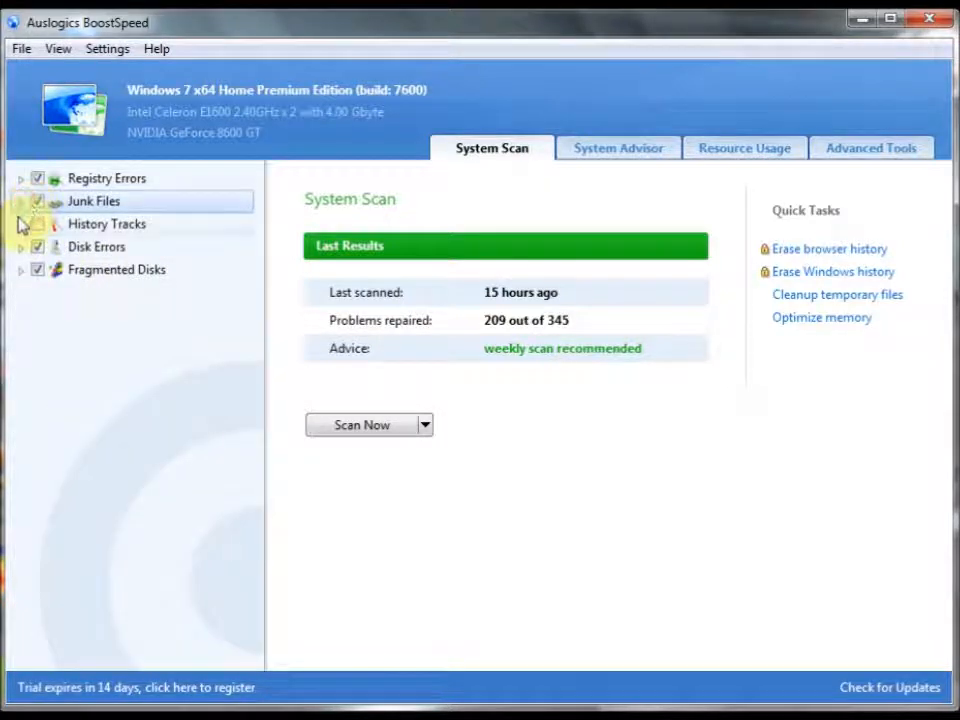
click(21, 223)
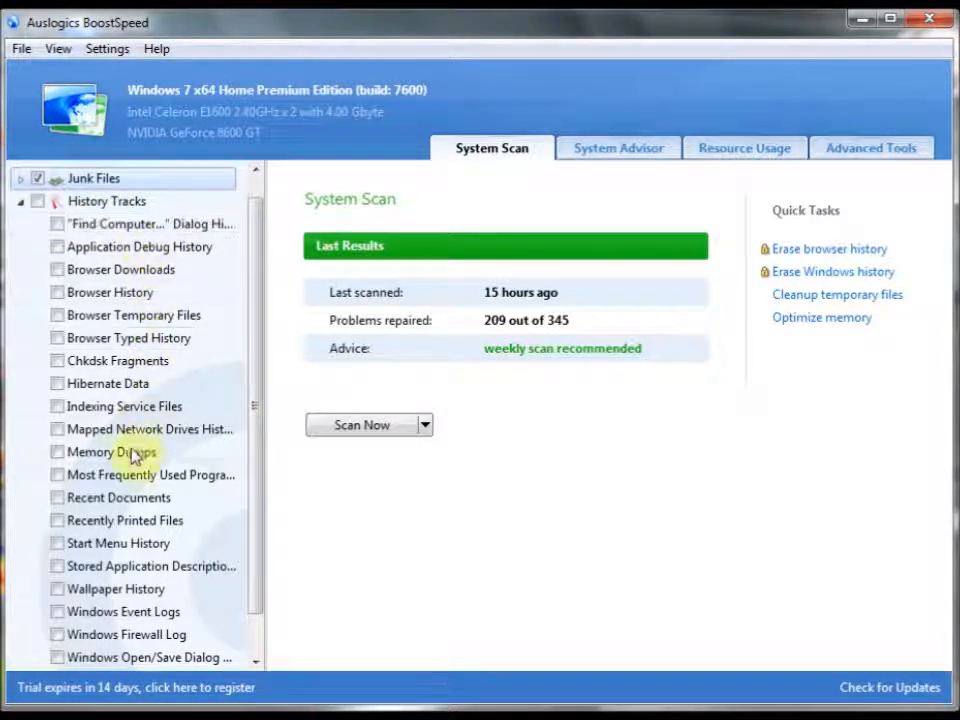
mouse_move(108, 292)
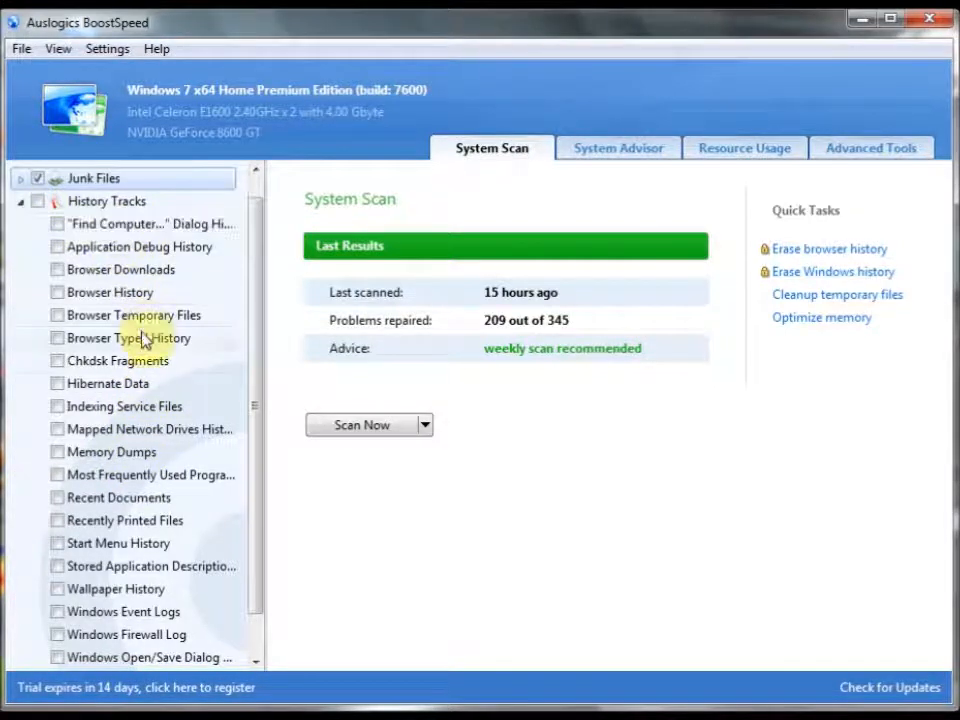
mouse_move(137, 452)
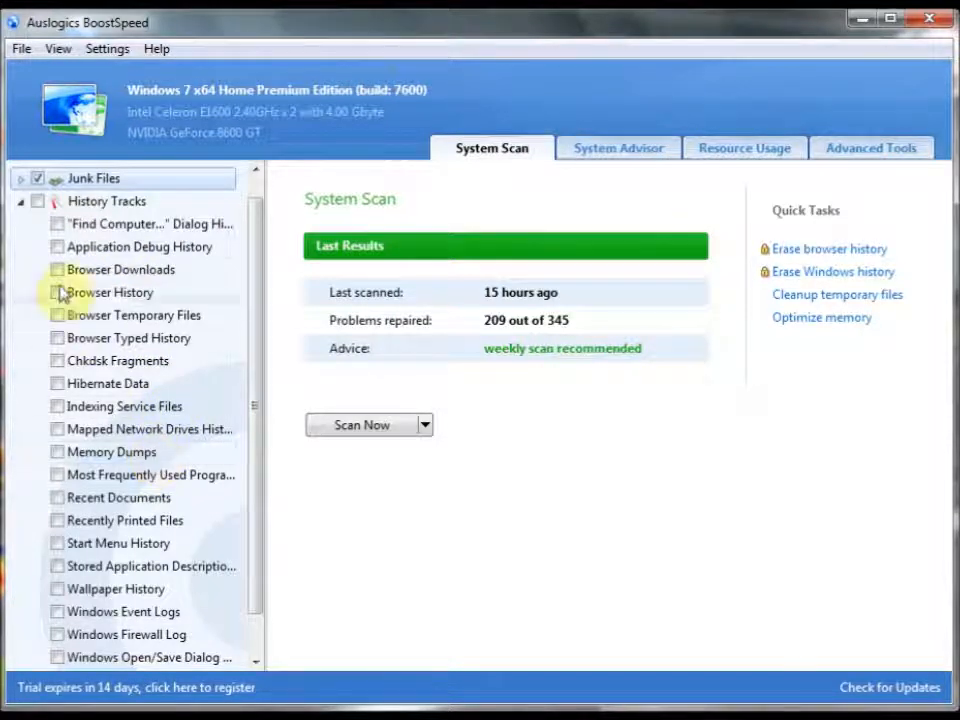
click(20, 201)
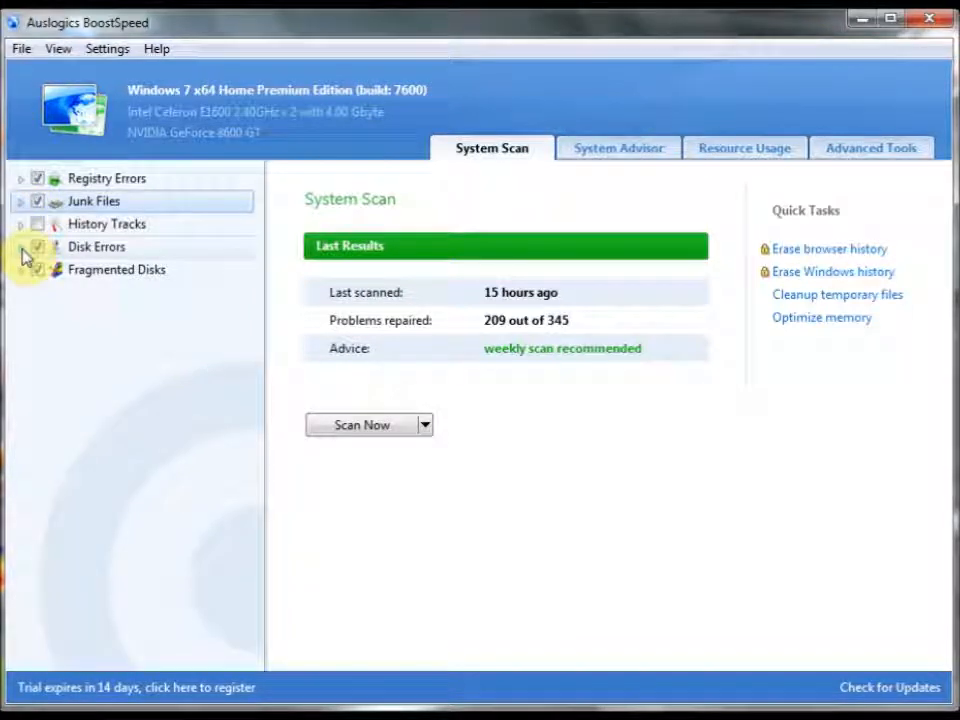
click(22, 247)
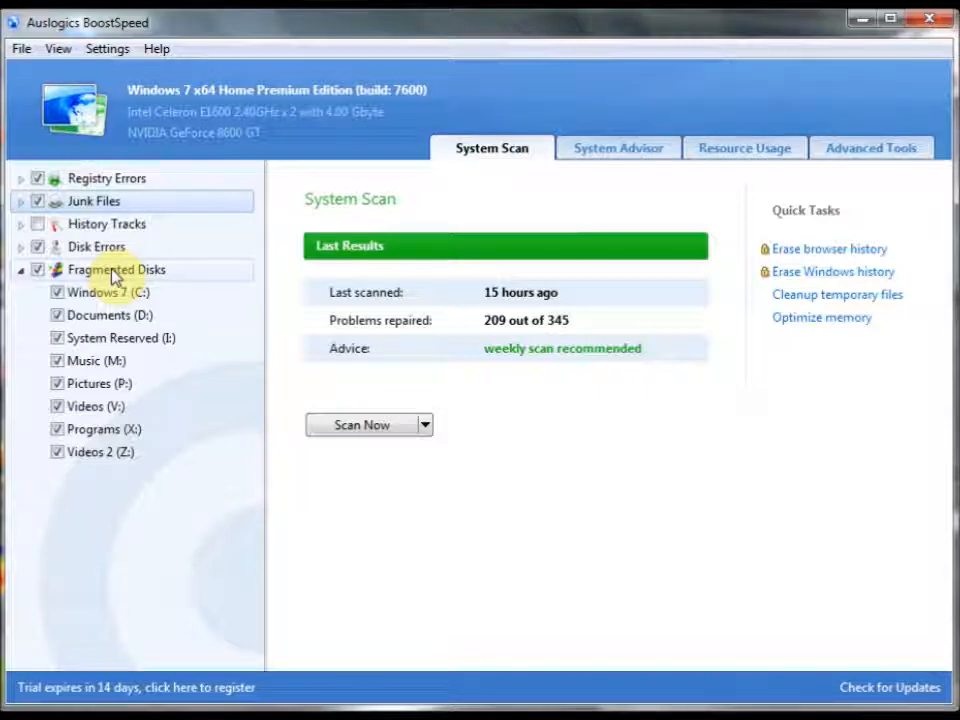
click(20, 269)
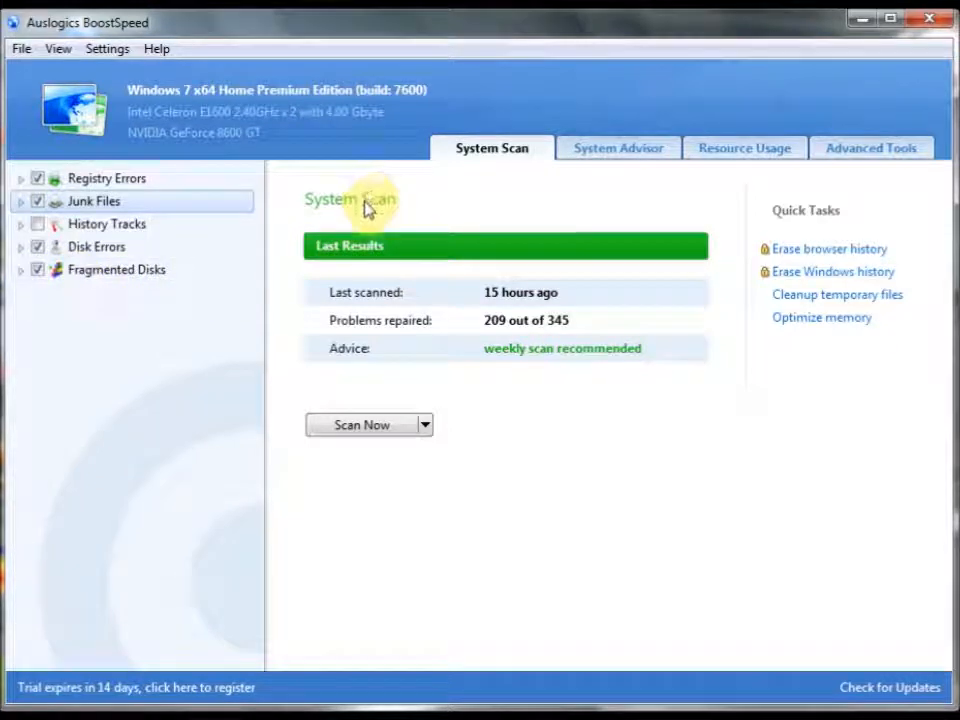
mouse_move(578, 312)
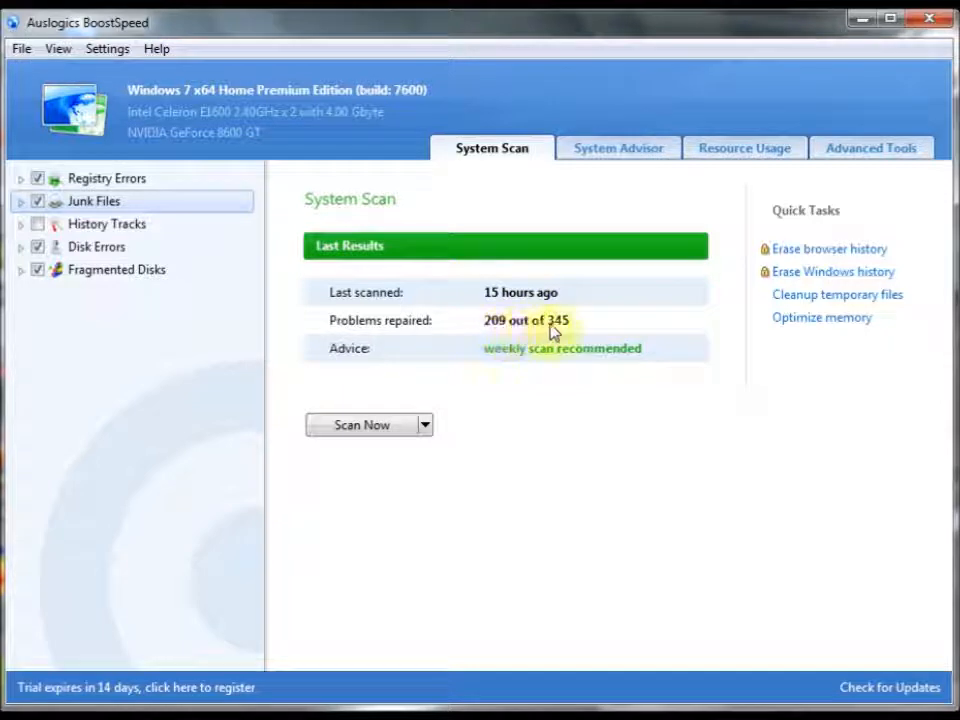
mouse_move(524, 380)
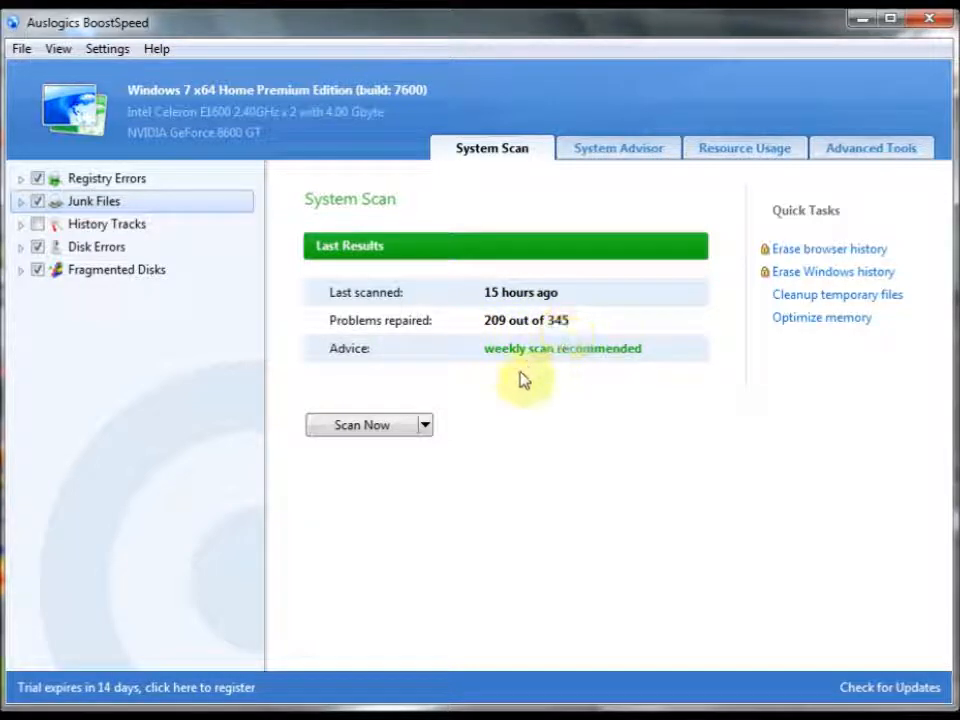
click(424, 425)
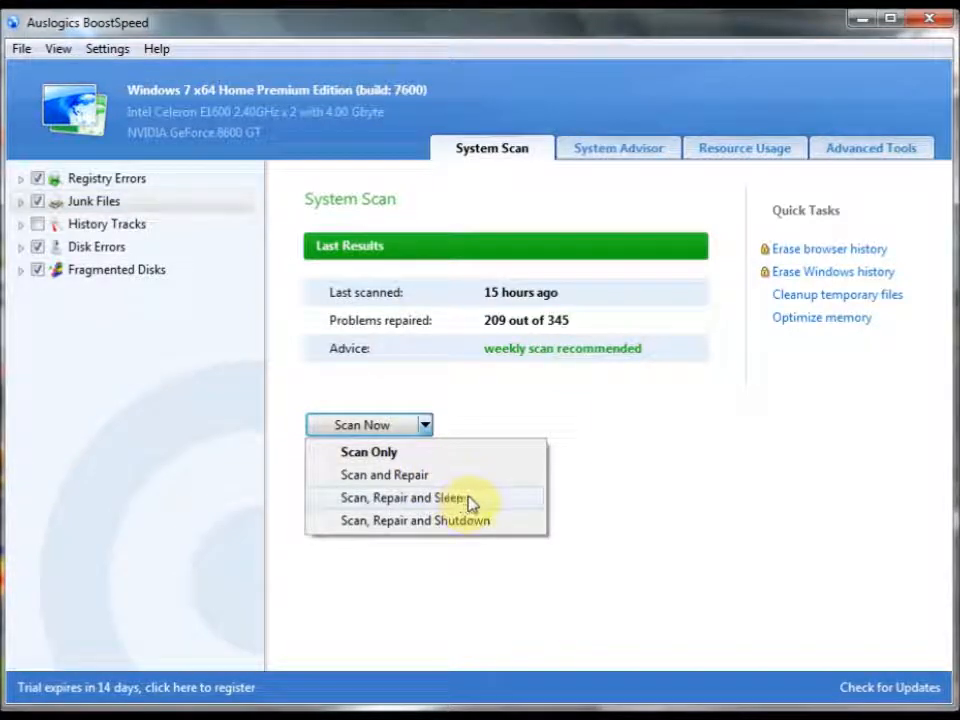
mouse_move(495, 528)
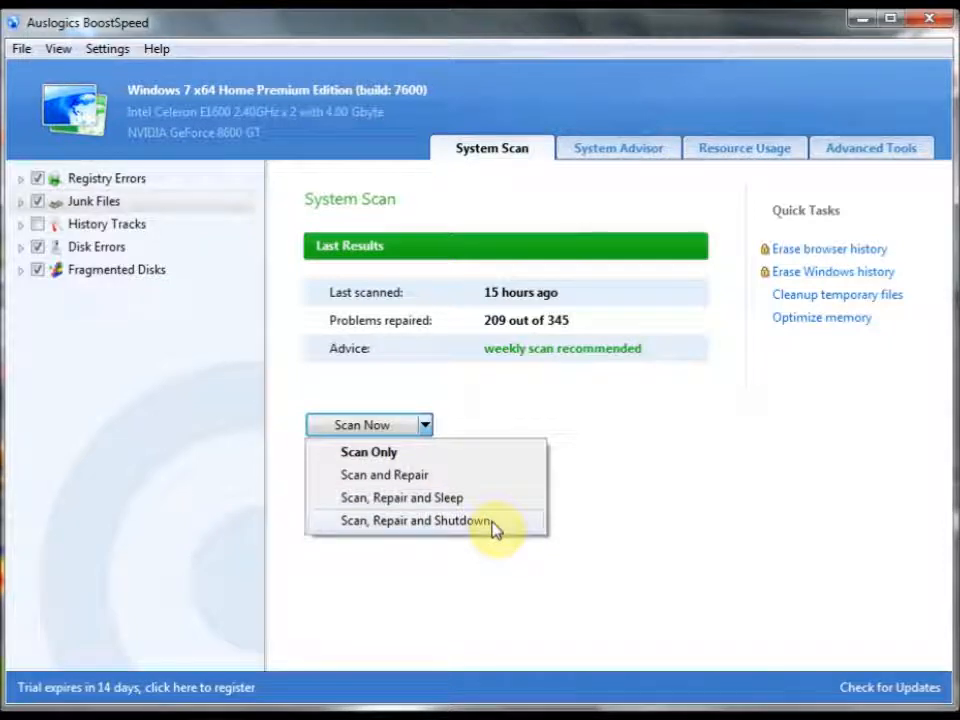
mouse_move(545, 521)
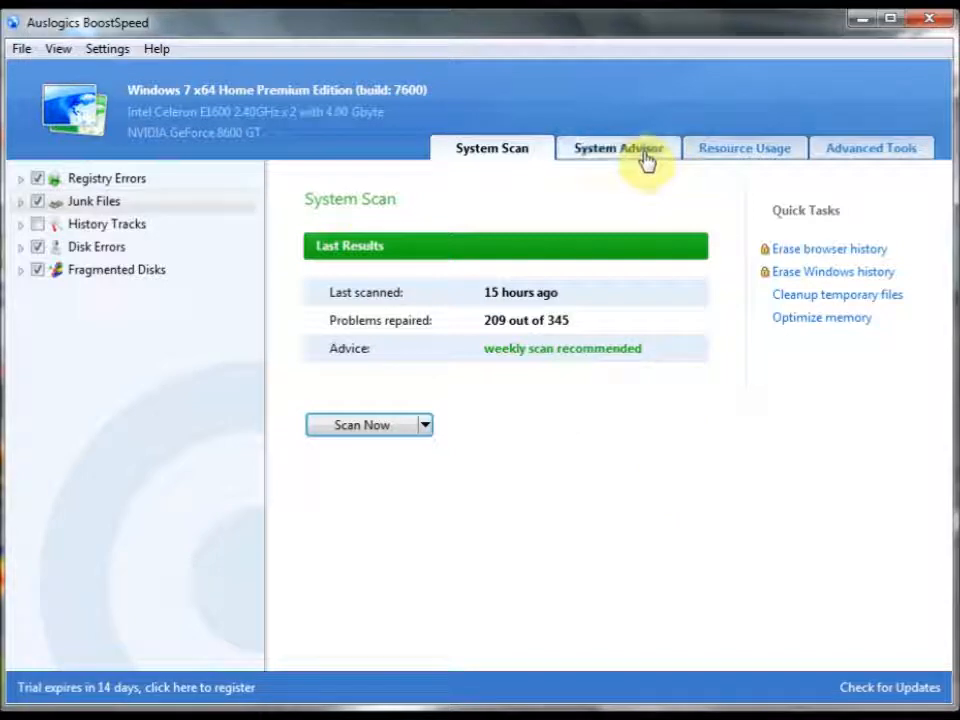
mouse_move(620, 158)
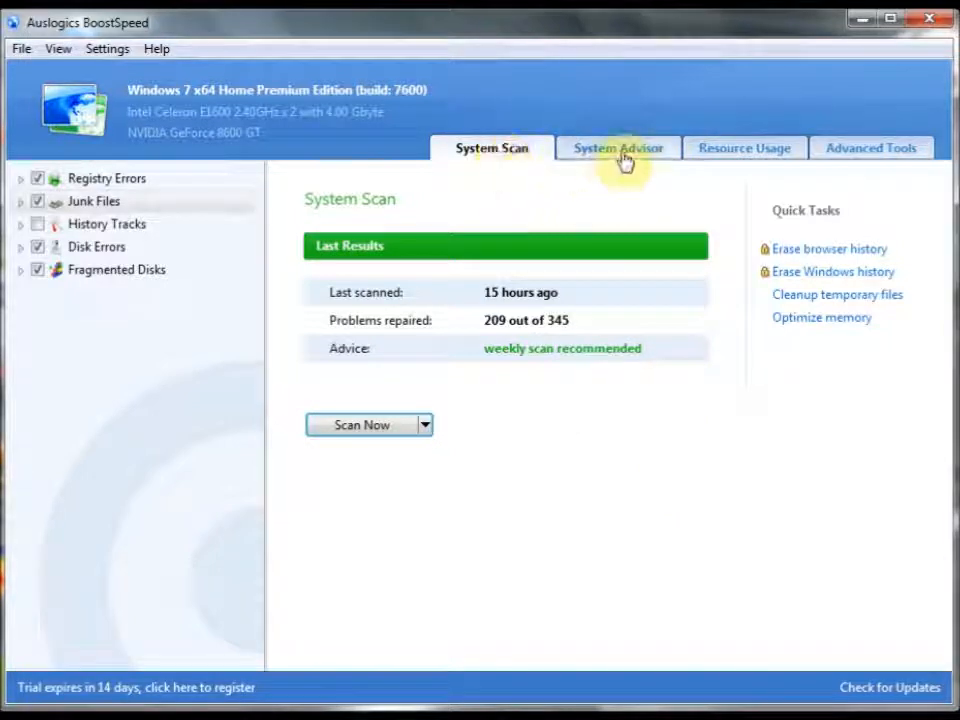
Switch to the System Advisor tab to start detecting performance and security problems.
click(618, 148)
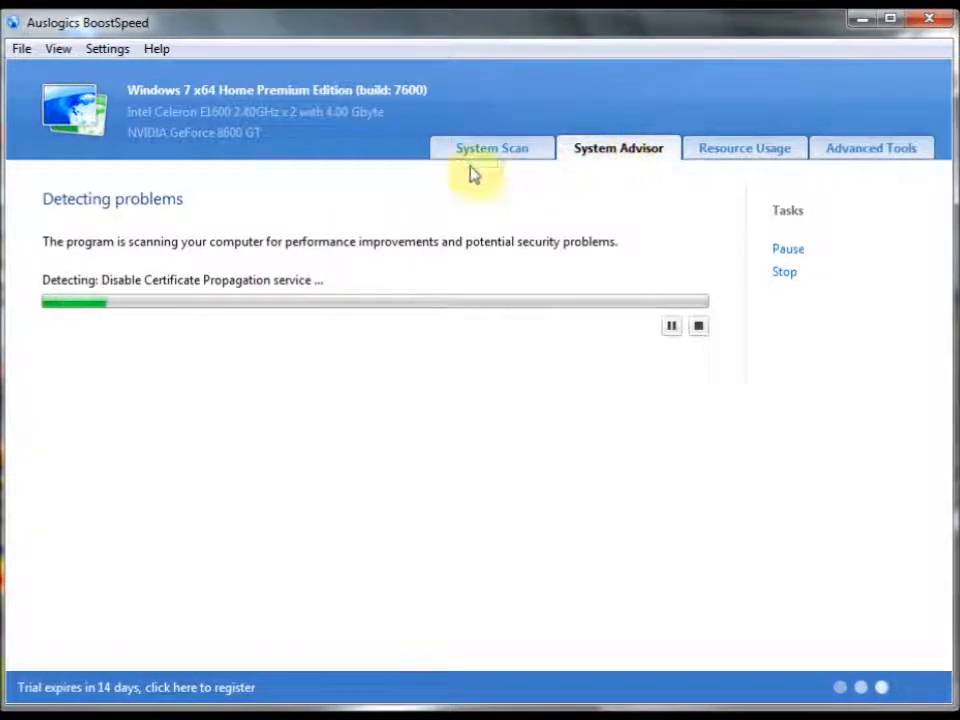
mouse_move(275, 260)
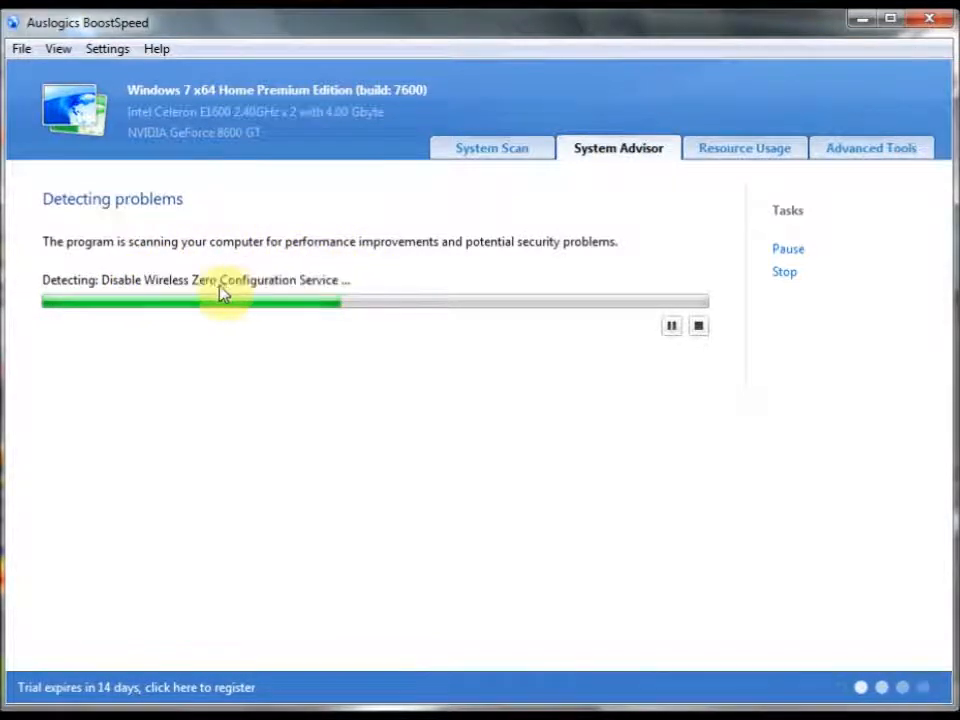
mouse_move(291, 361)
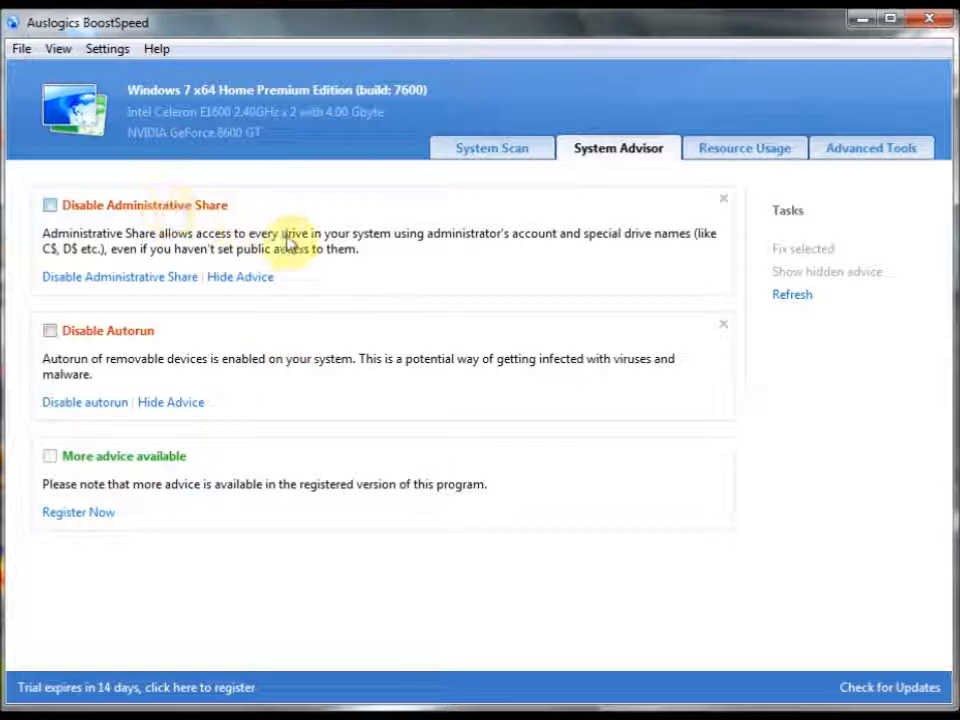
mouse_move(500, 247)
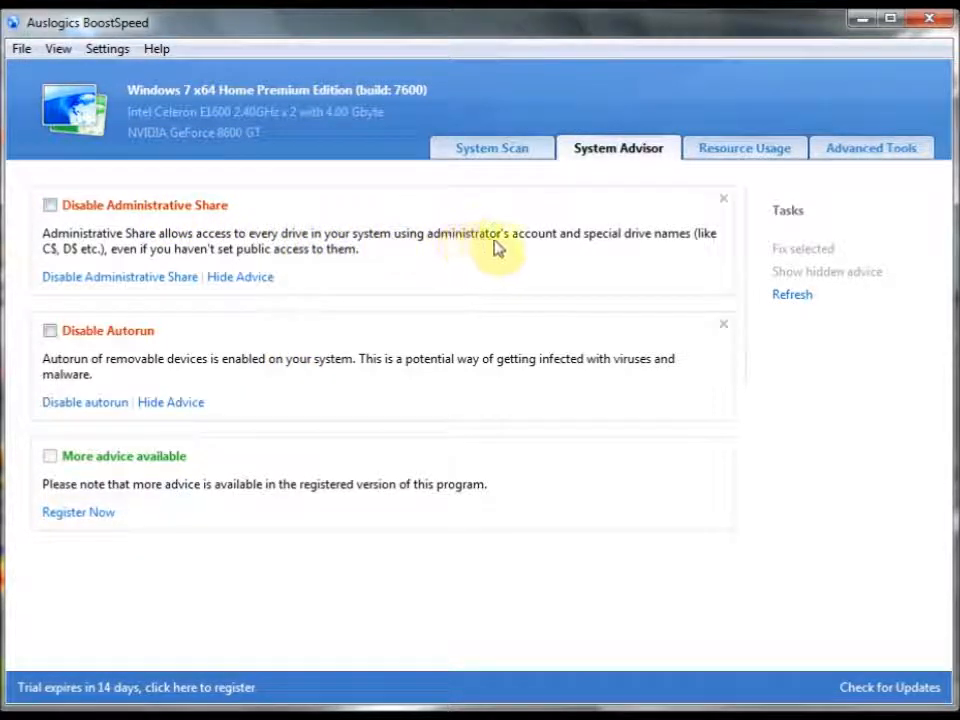
mouse_move(712, 250)
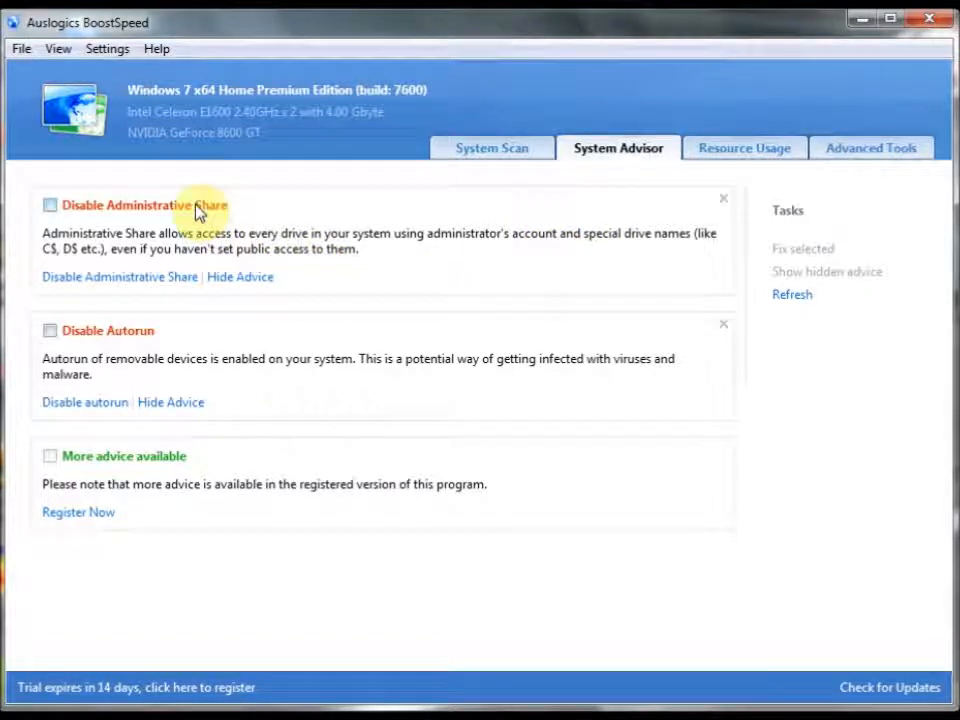
mouse_move(170, 402)
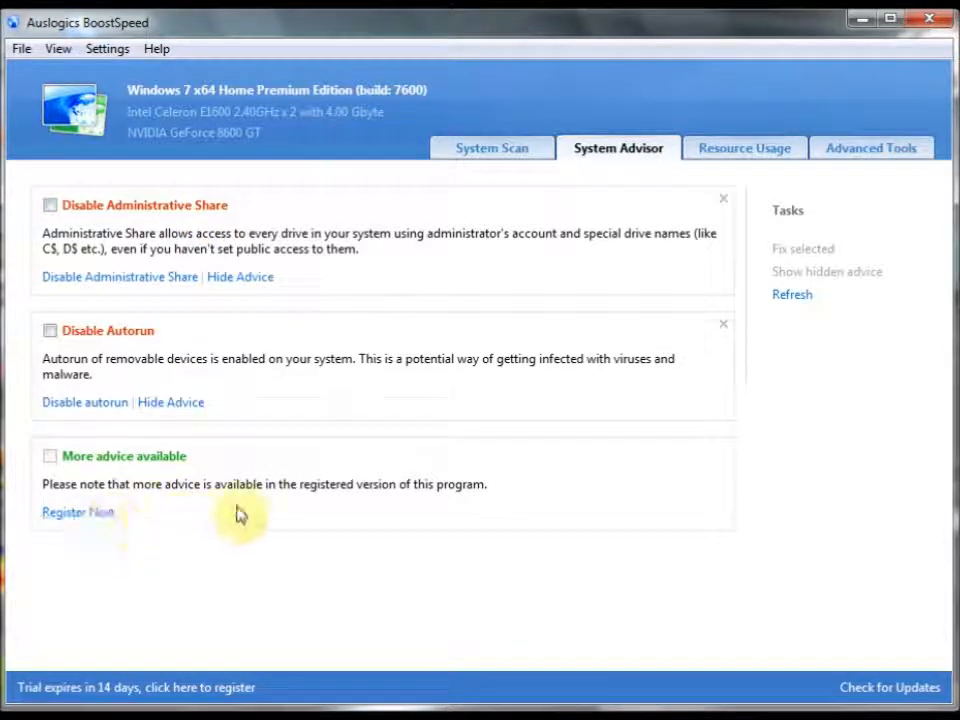
mouse_move(515, 260)
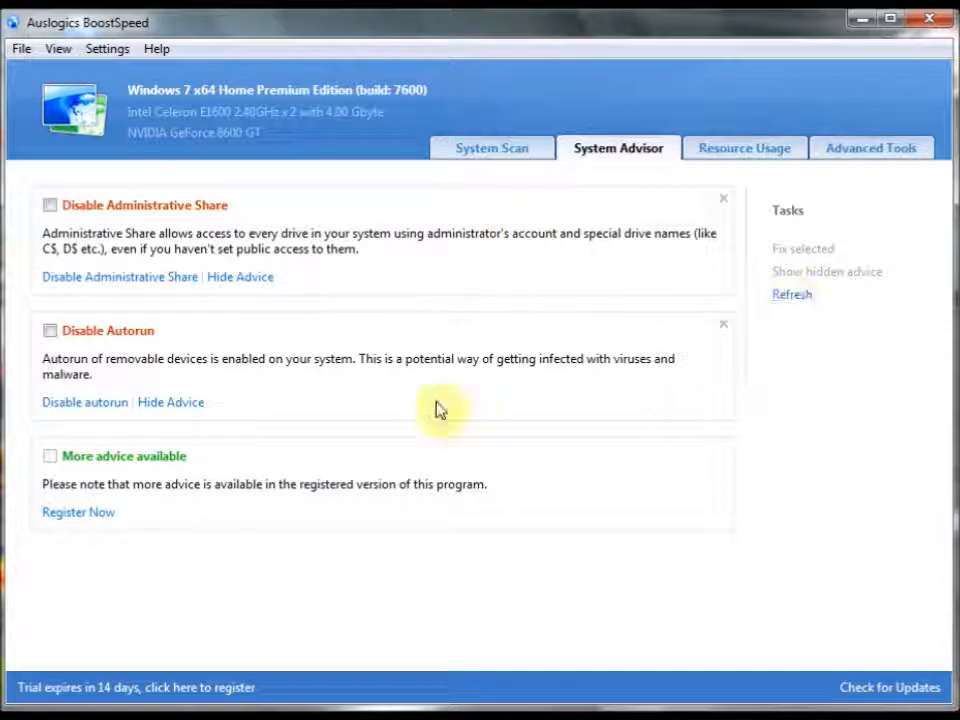
mouse_move(578, 193)
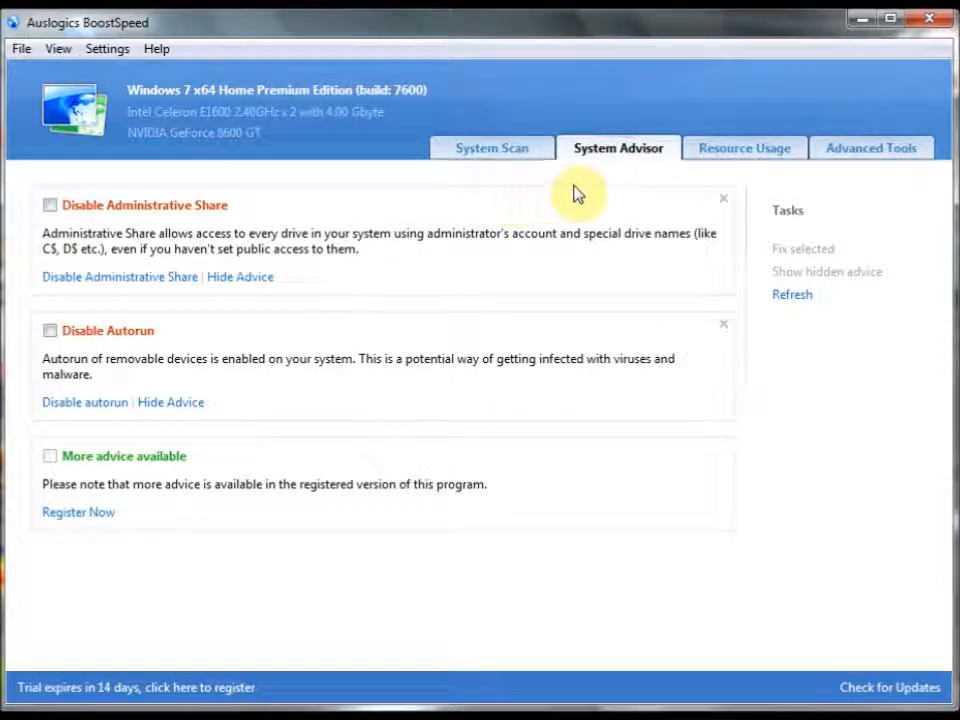
mouse_move(744, 148)
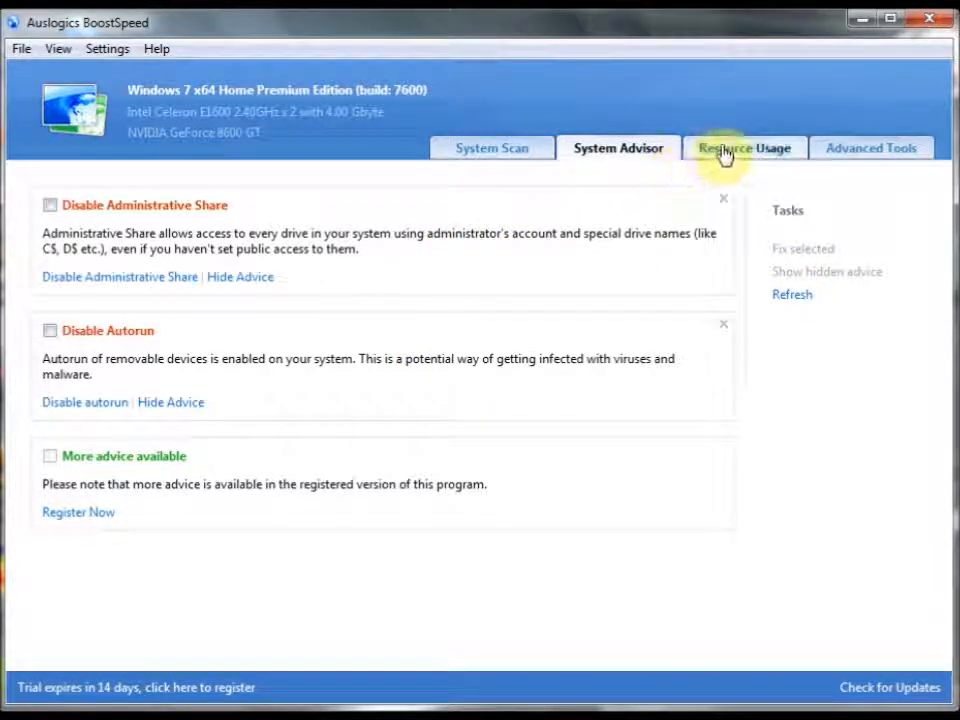
Review the CPU, RAM, disk and network usage panels, then move to Advanced Tools.
click(744, 148)
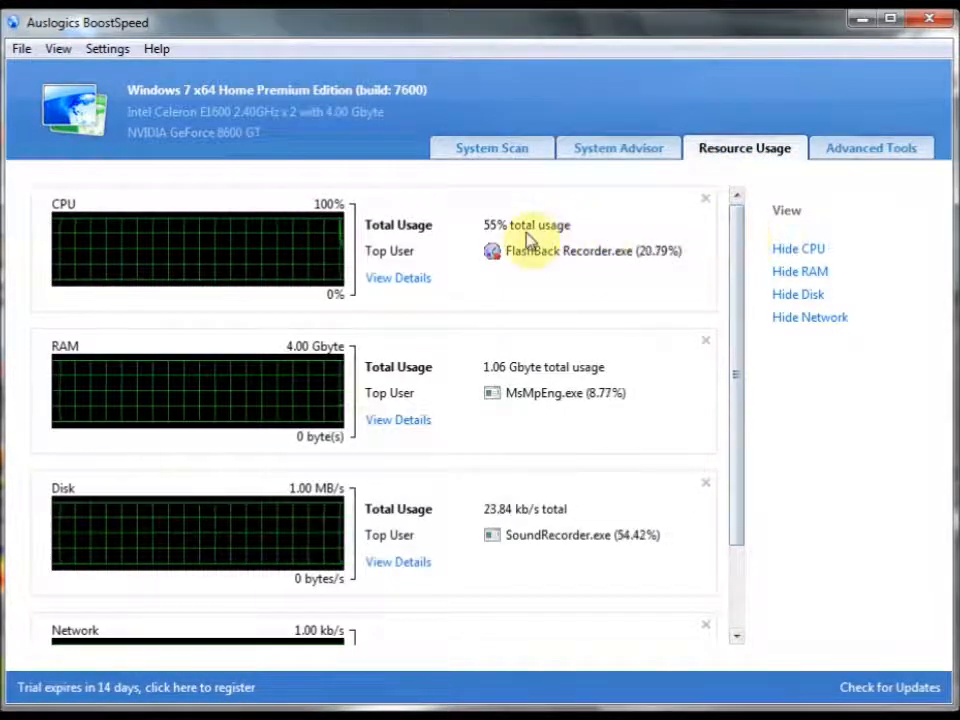
mouse_move(418, 262)
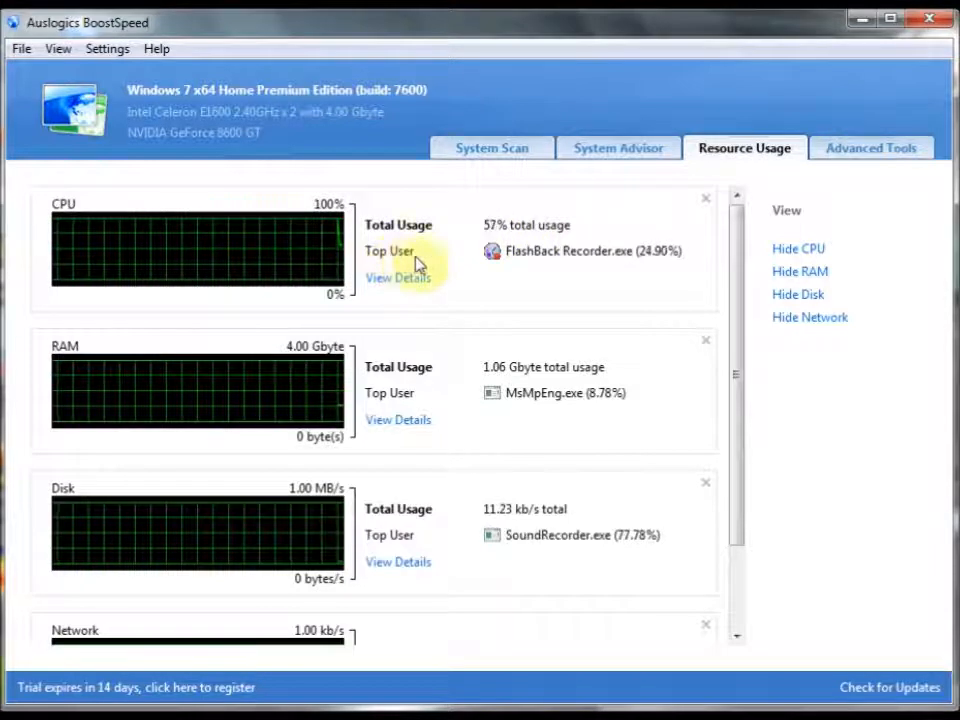
mouse_move(650, 255)
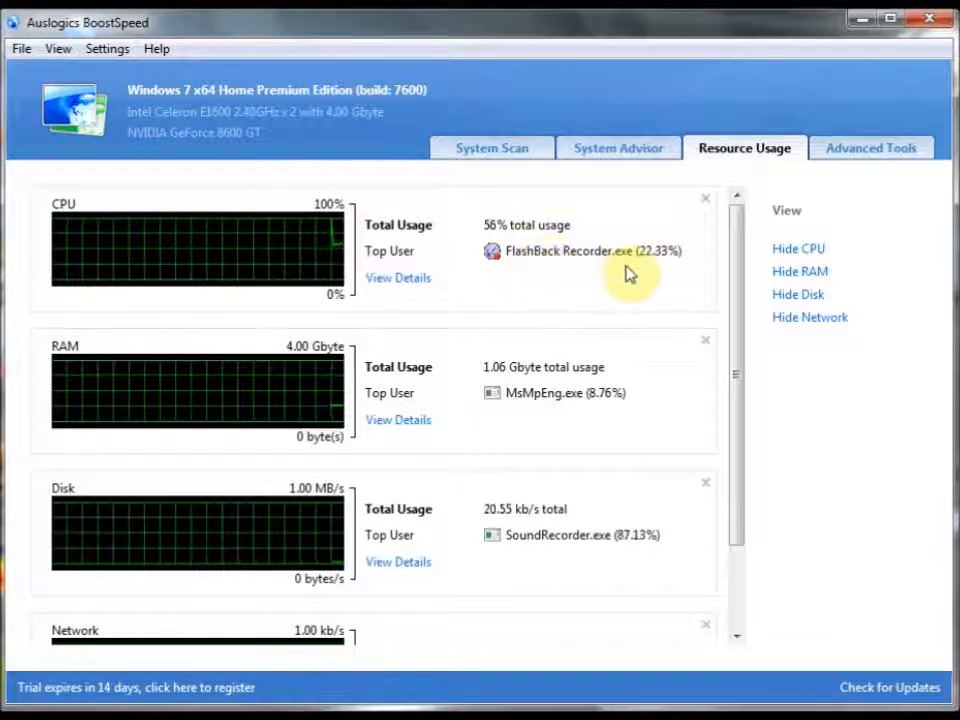
mouse_move(720, 280)
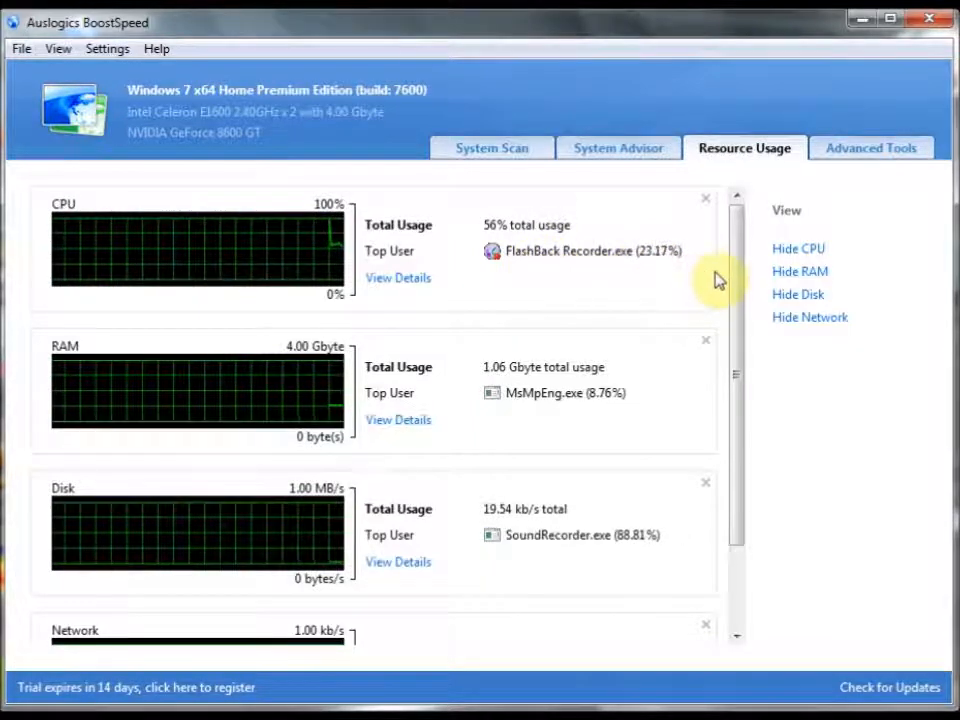
scroll(down, 3)
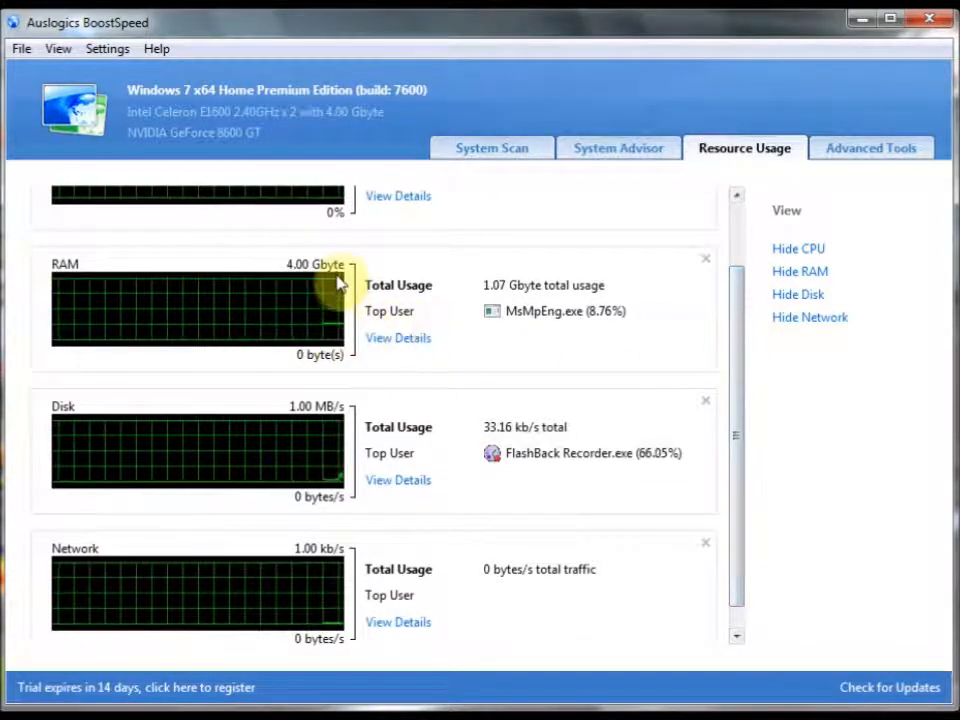
mouse_move(345, 485)
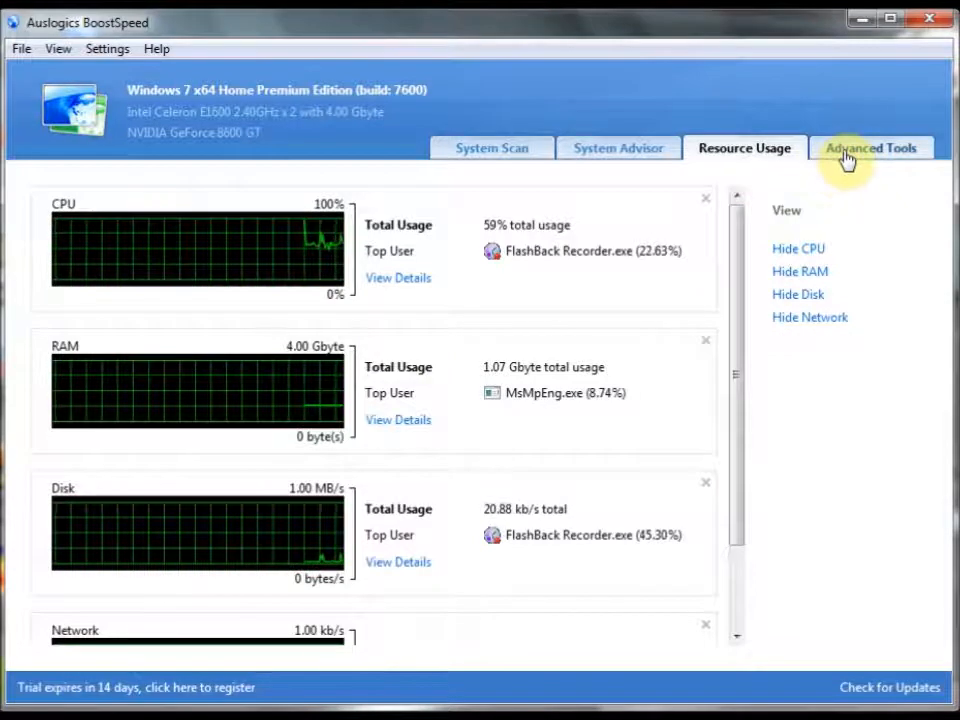
click(869, 148)
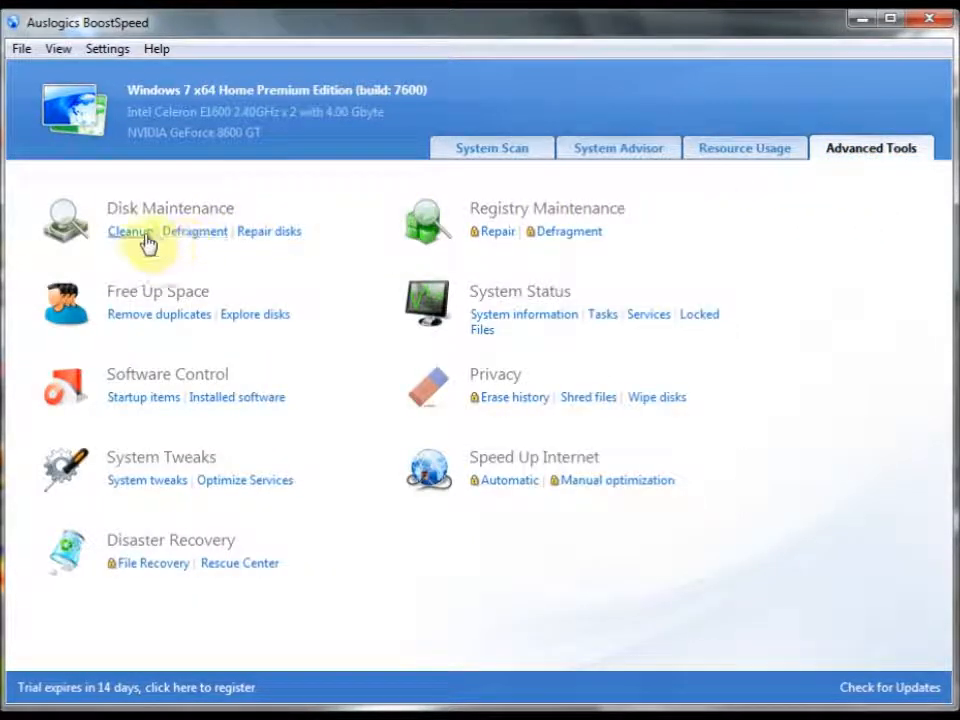
mouse_move(249, 390)
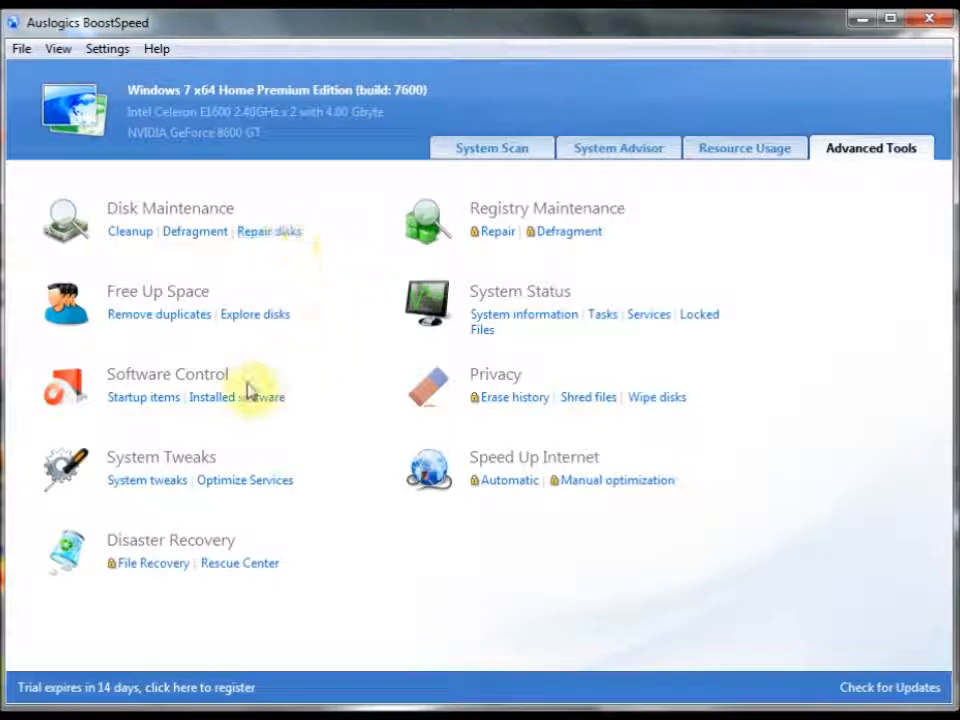
mouse_move(247, 358)
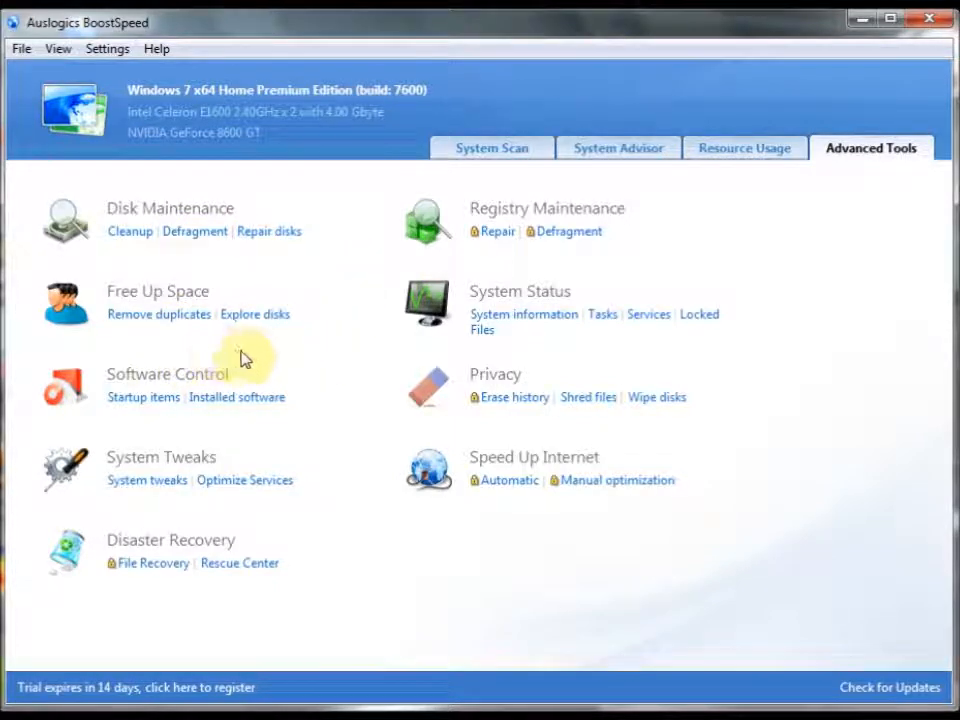
mouse_move(355, 398)
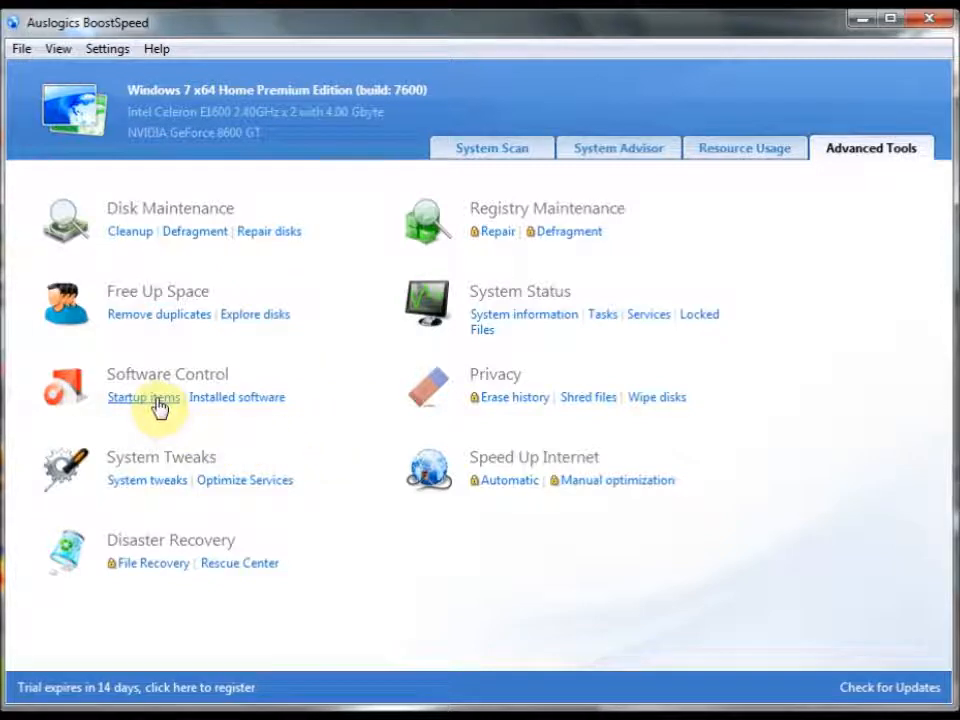
mouse_move(252, 438)
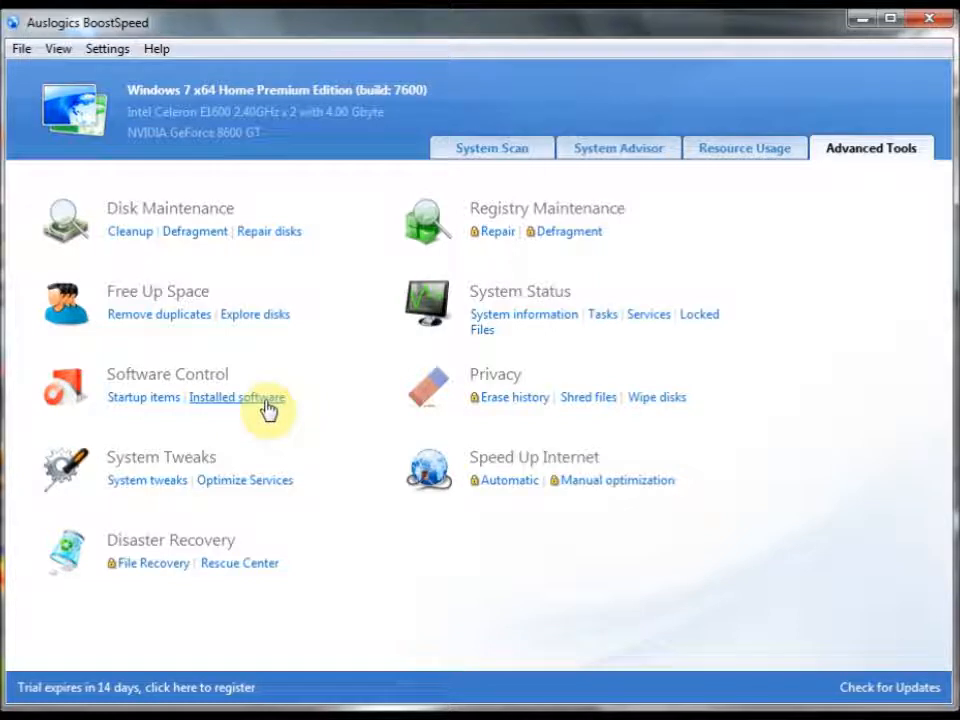
mouse_move(147, 480)
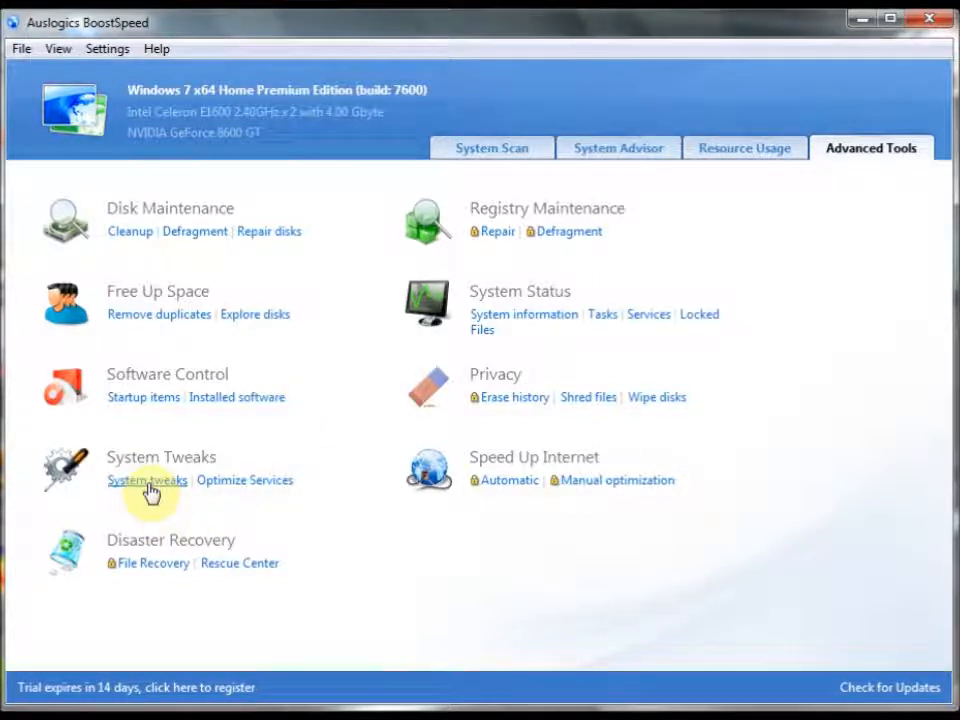
mouse_move(255, 500)
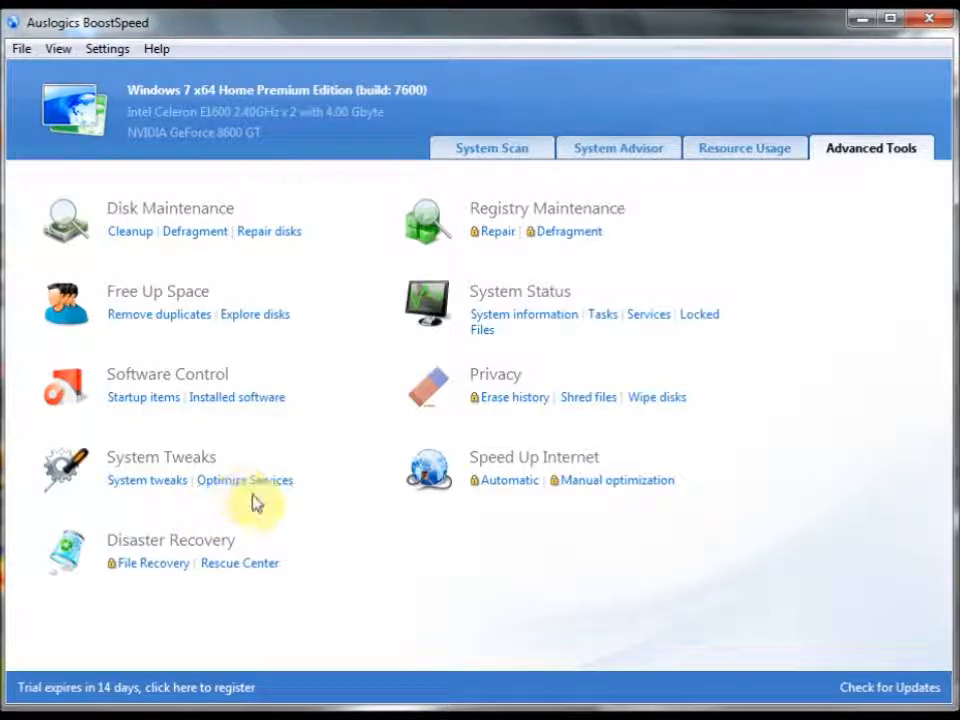
mouse_move(335, 485)
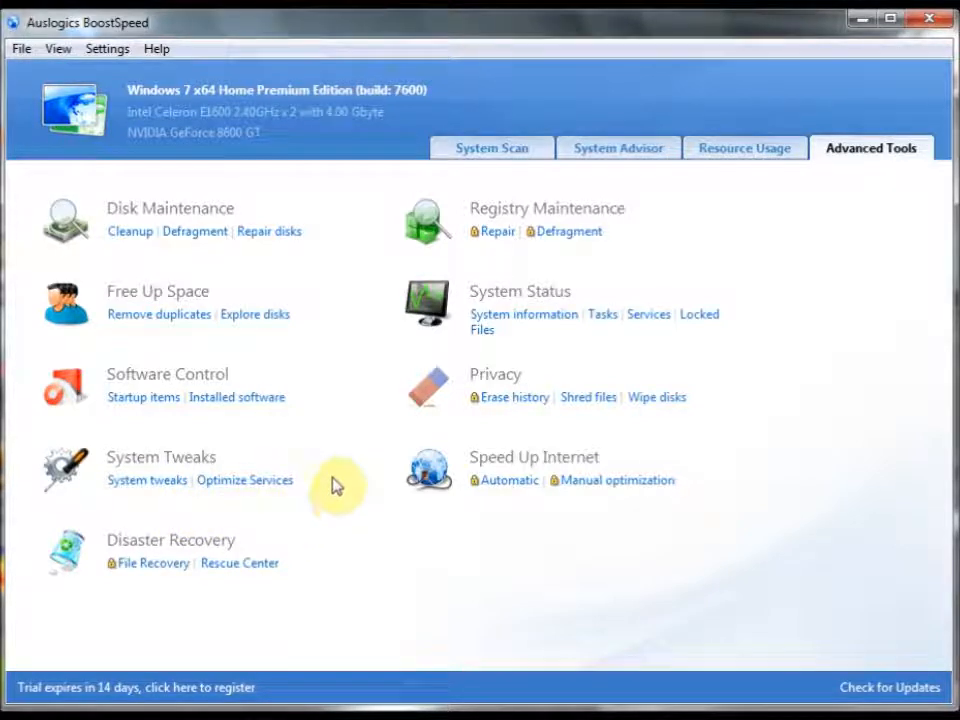
mouse_move(205, 615)
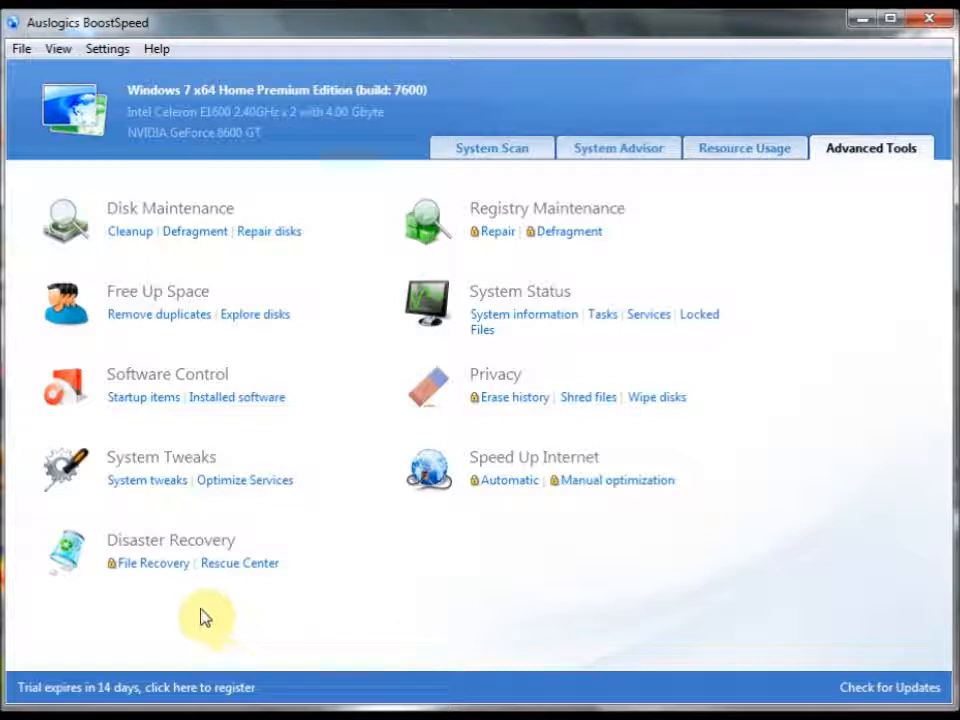
mouse_move(155, 590)
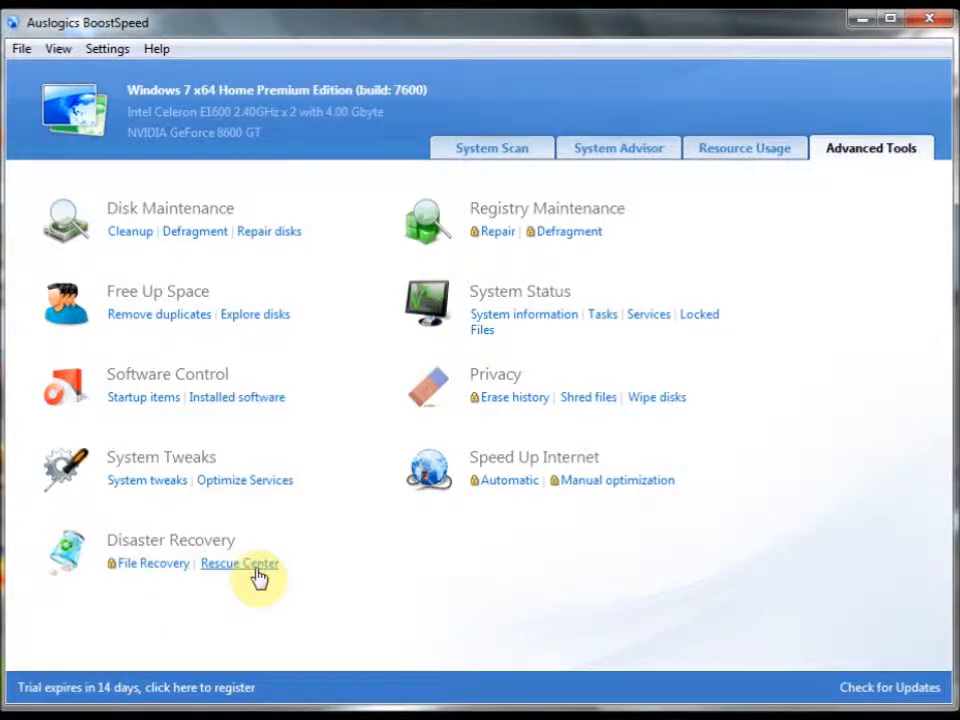
Launch Rescue Center from Advanced Tools to review the saved backups.
click(240, 563)
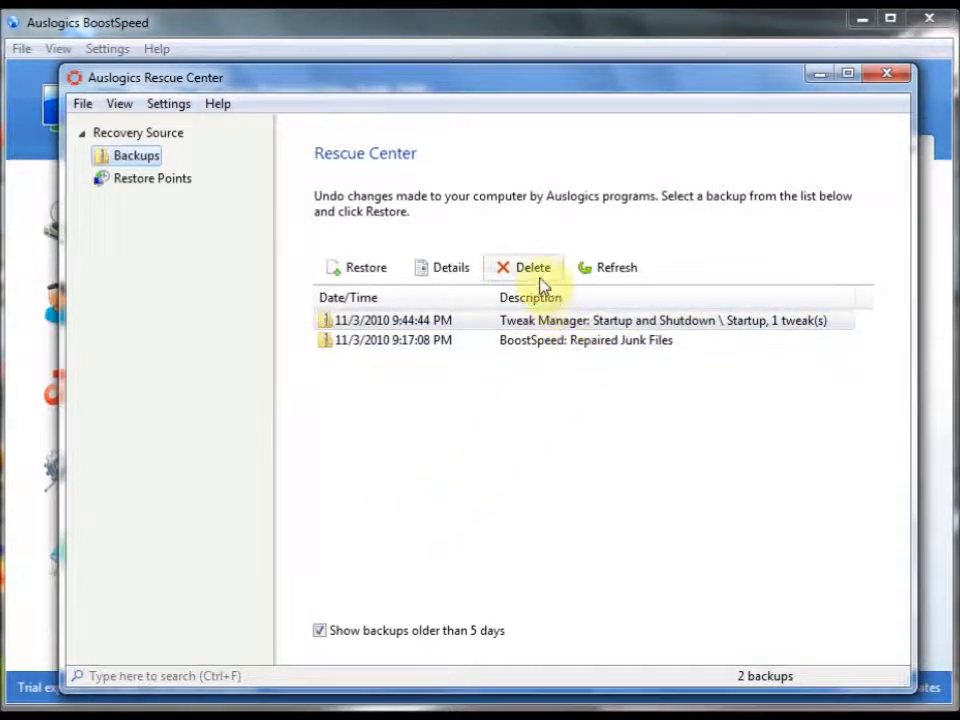
mouse_move(558, 376)
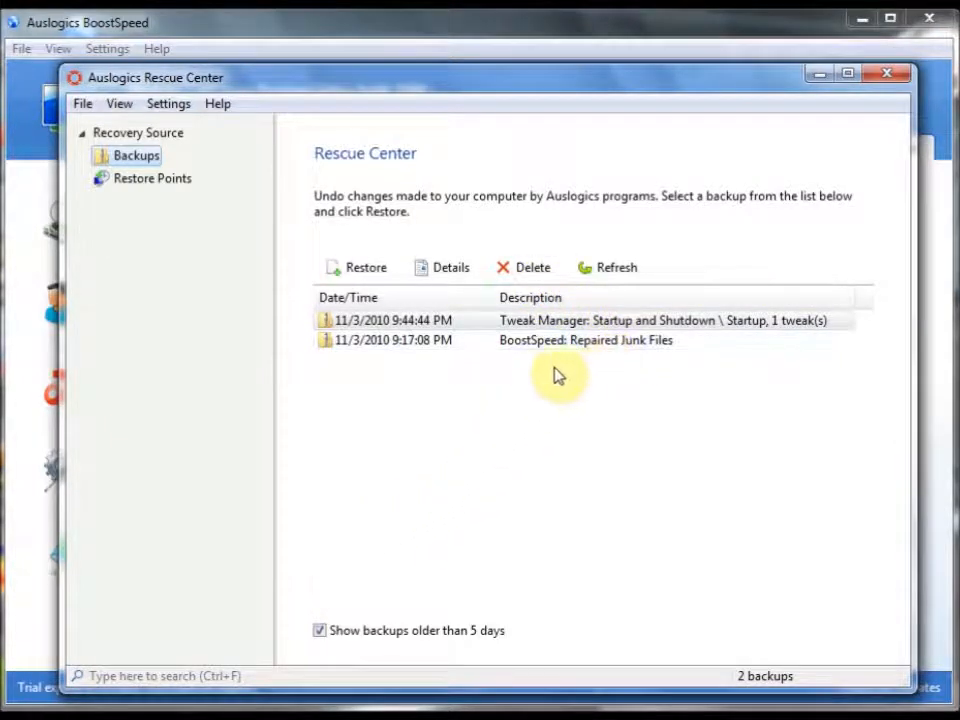
mouse_move(603, 428)
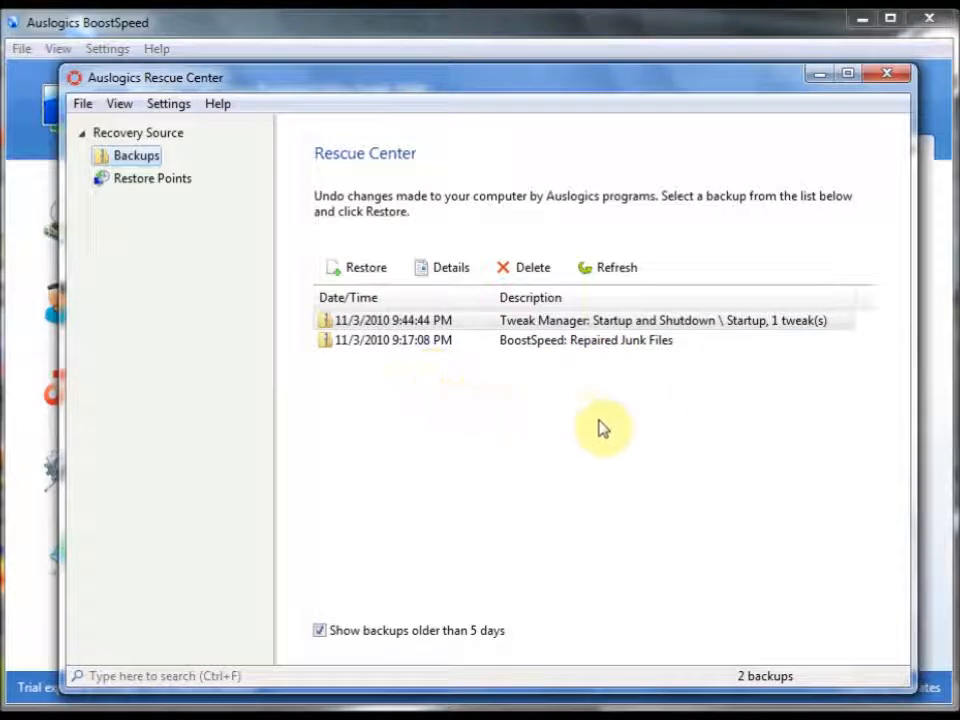
mouse_move(380, 383)
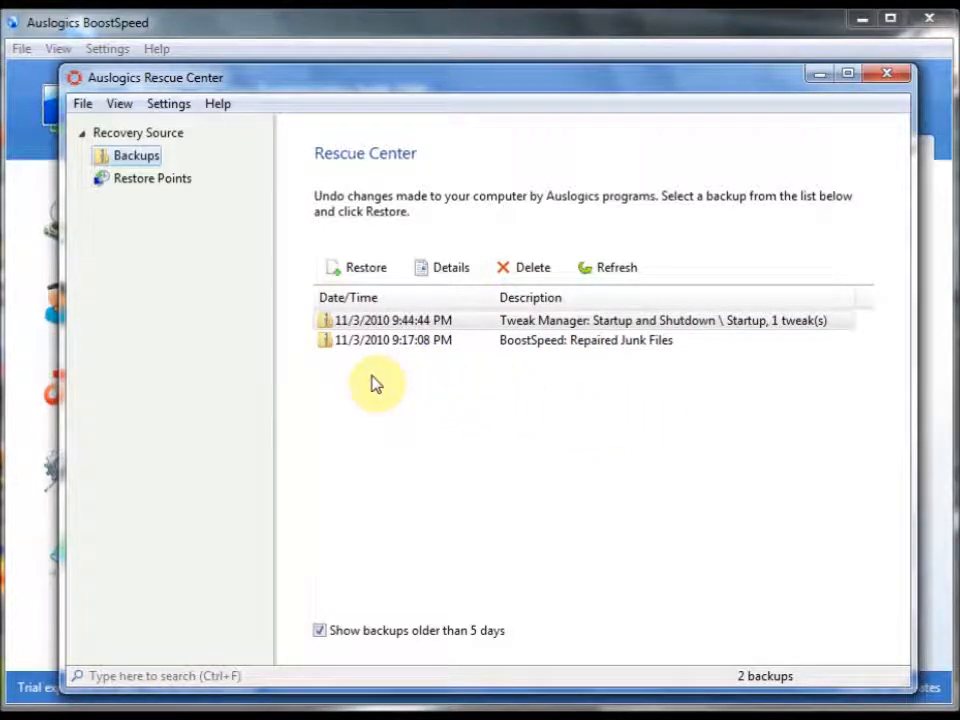
Inspect the Repaired Junk Files backup and restore points, then open System Information.
click(585, 340)
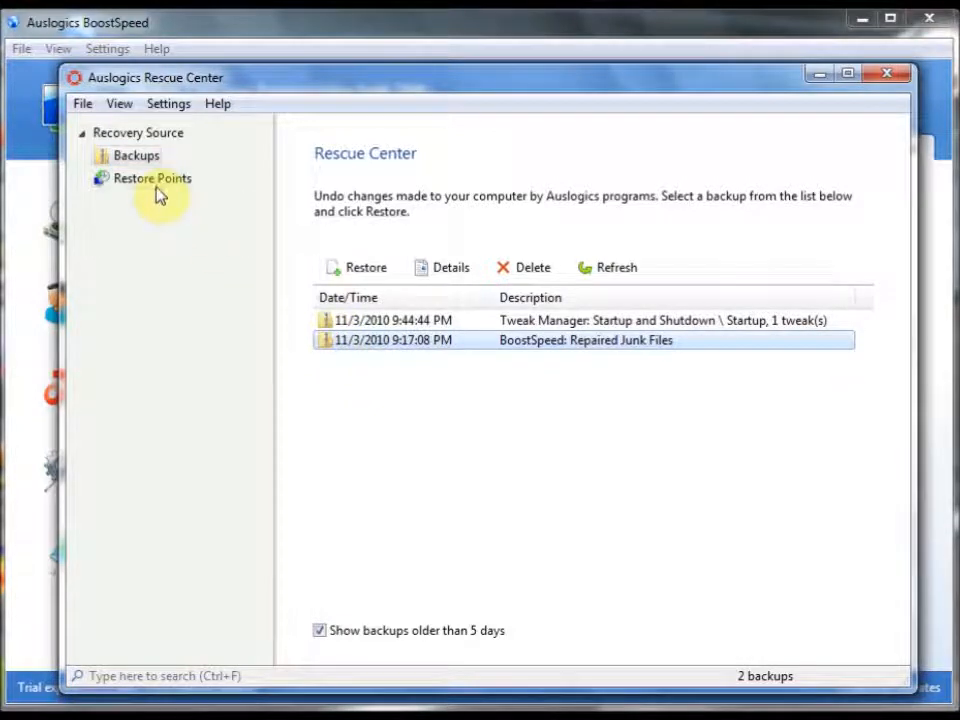
click(152, 178)
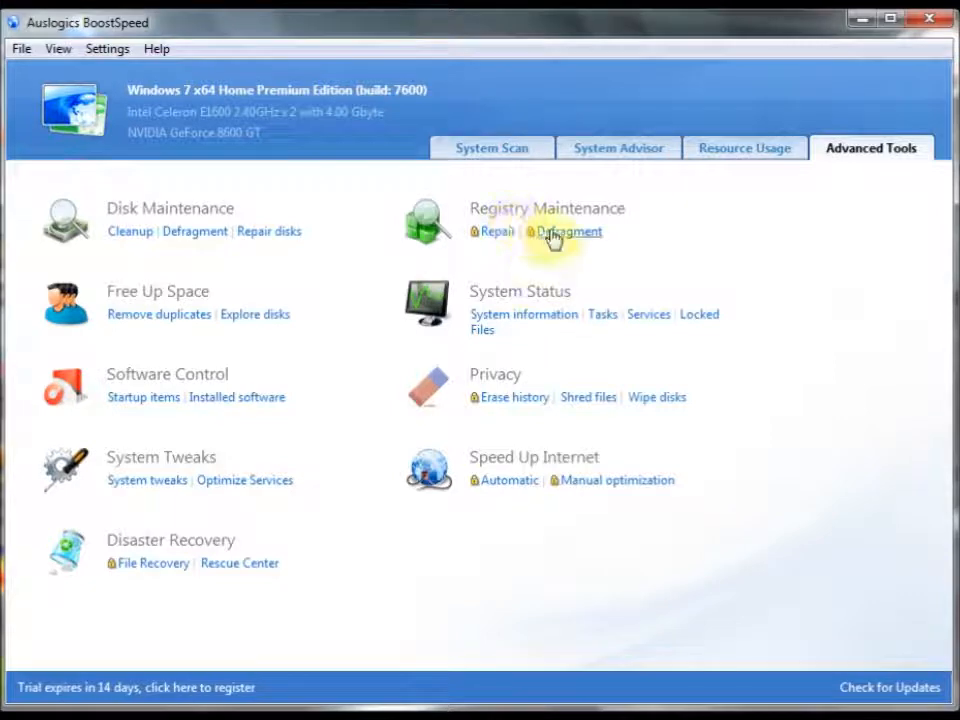
mouse_move(550, 333)
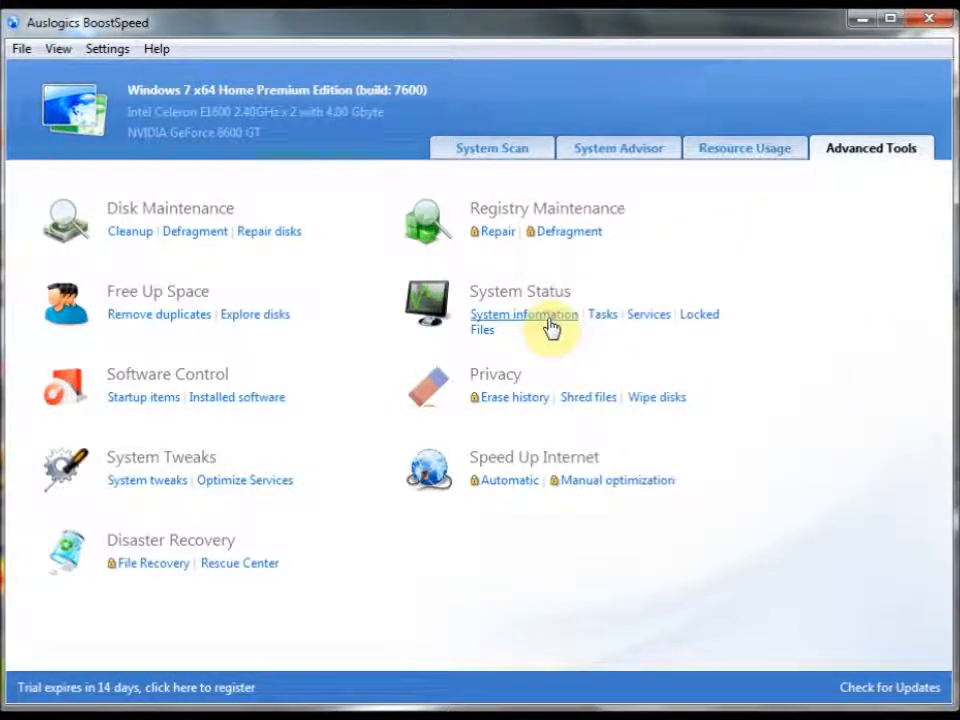
click(523, 314)
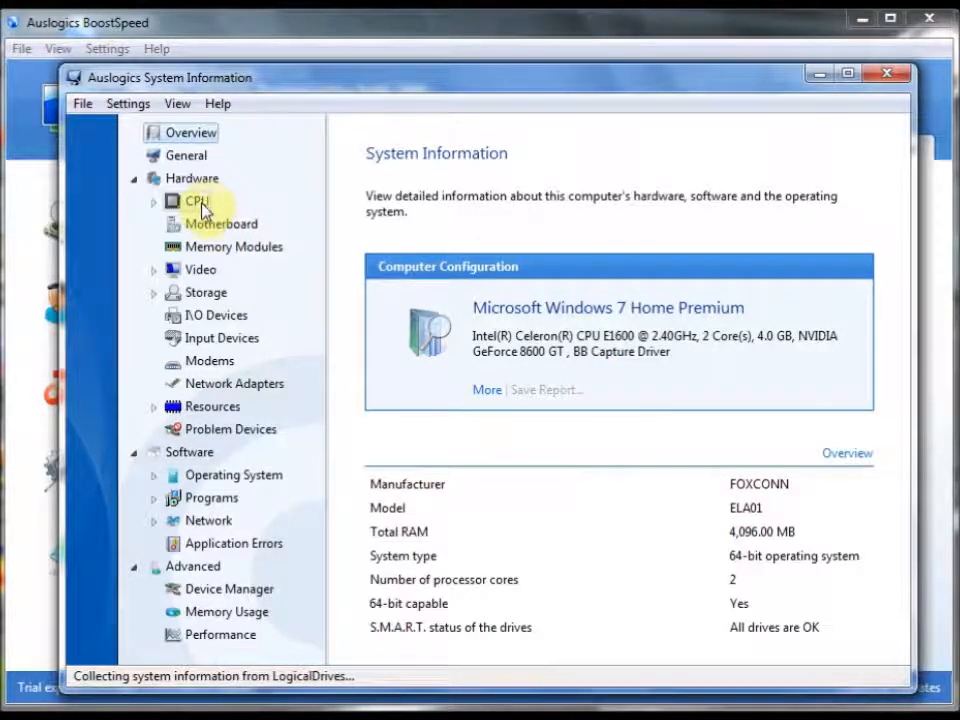
View the CPU and the two 2,048 MB SDRAM modules, then close System Information.
click(233, 247)
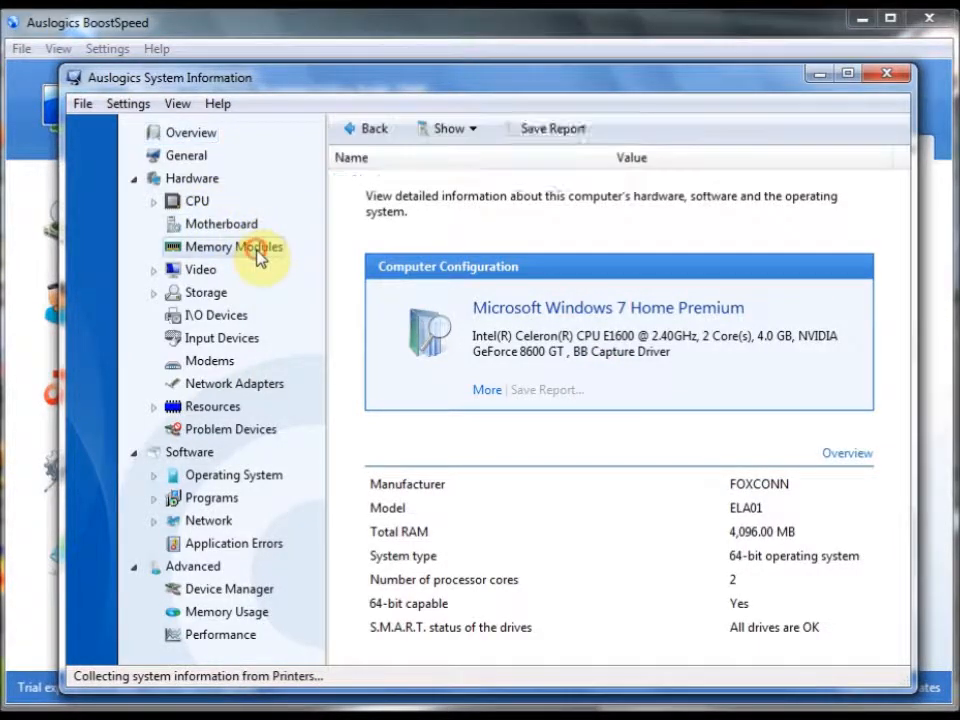
click(232, 247)
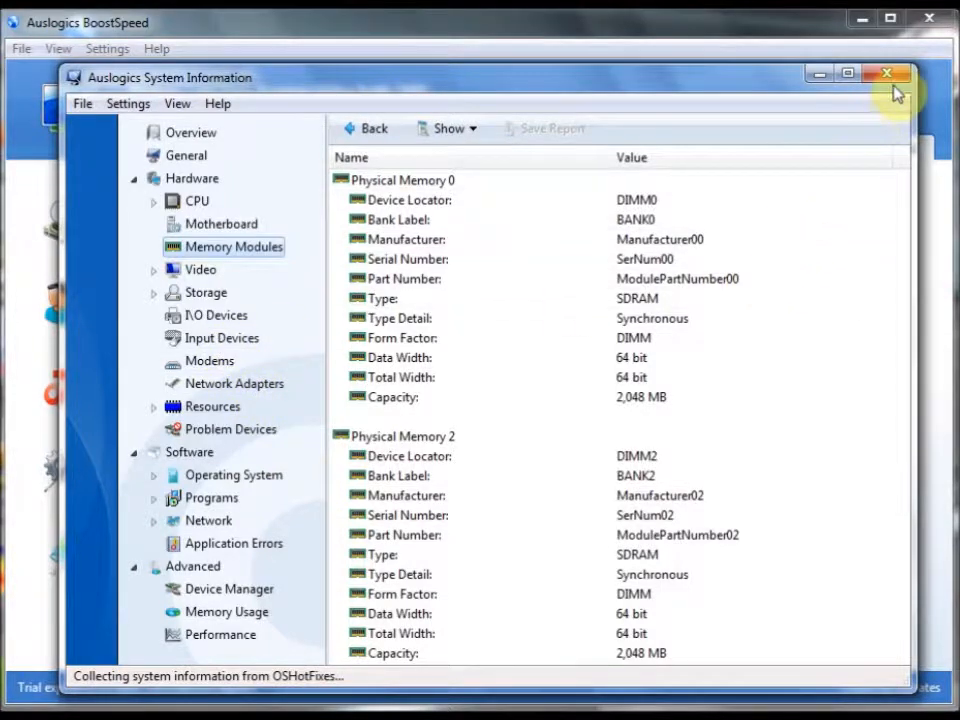
click(886, 74)
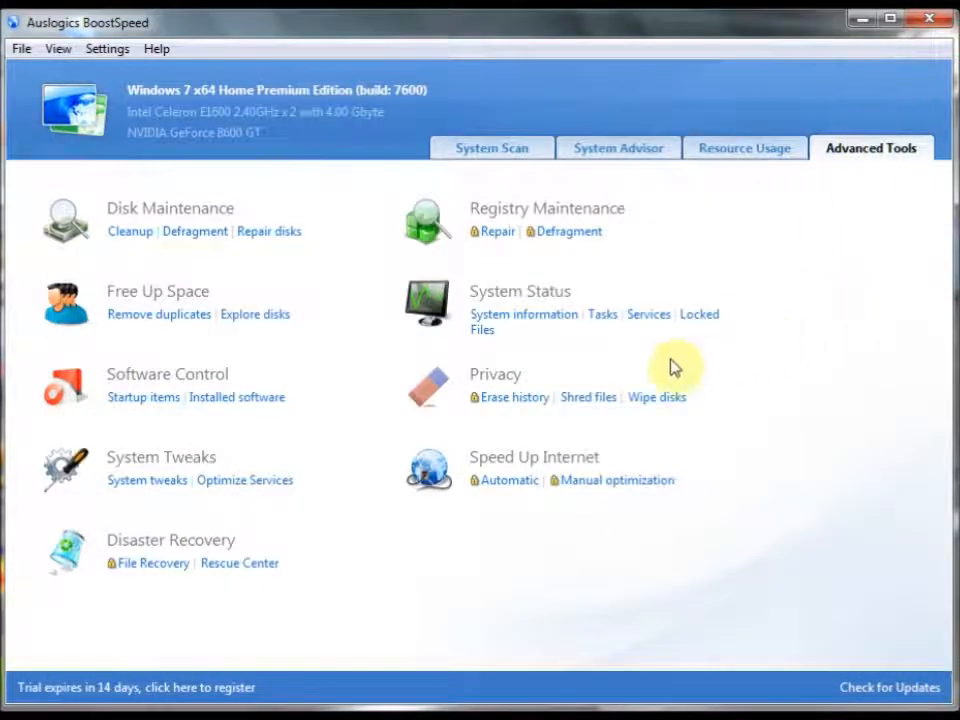
mouse_move(602, 317)
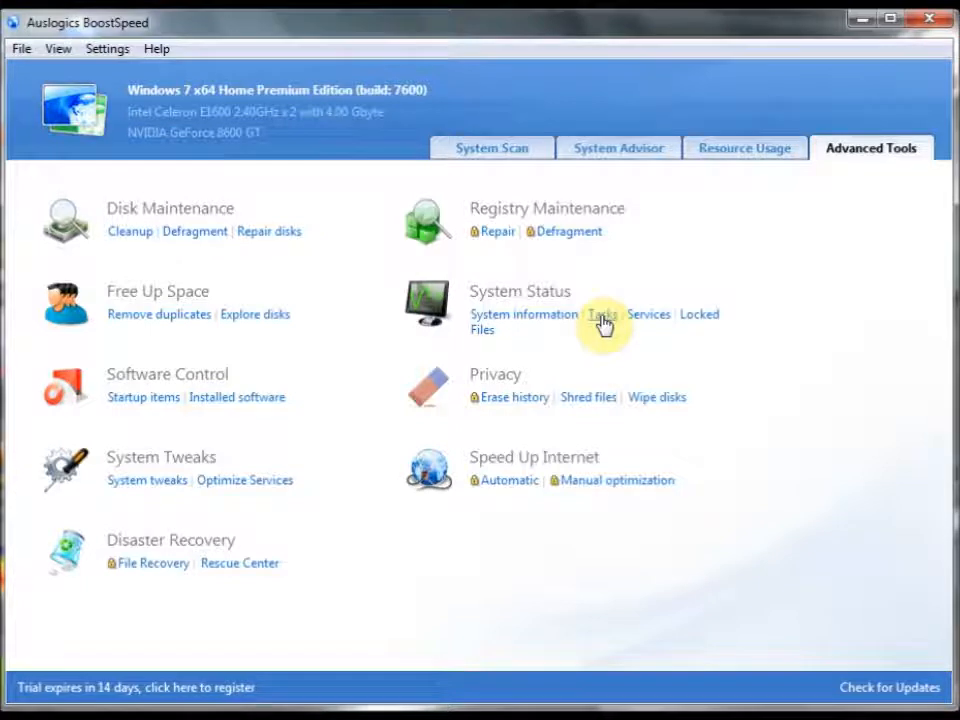
mouse_move(648, 314)
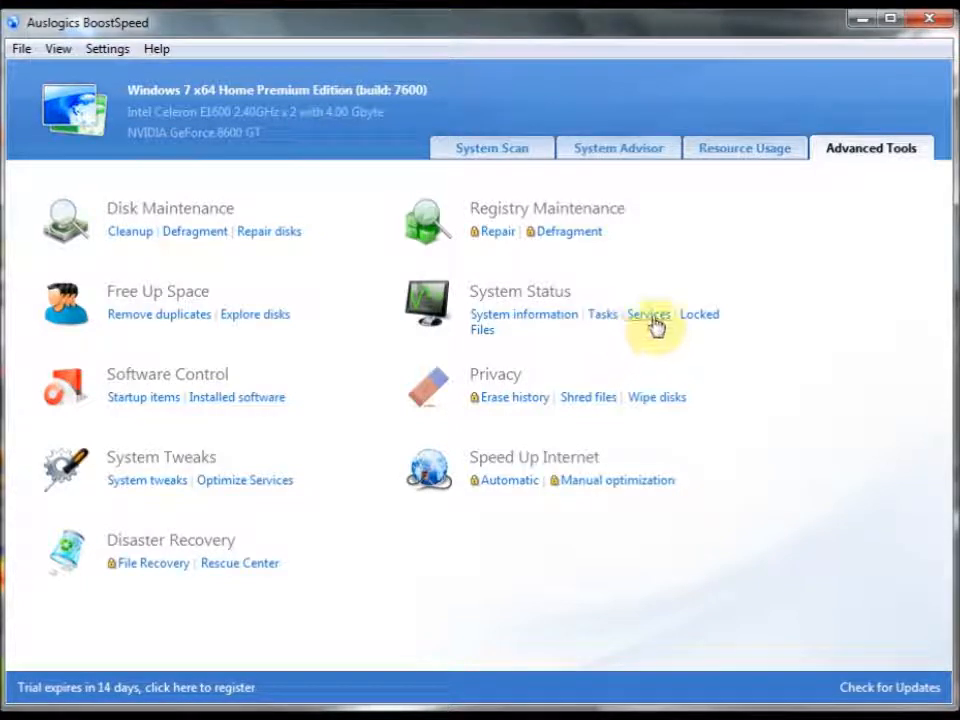
mouse_move(699, 320)
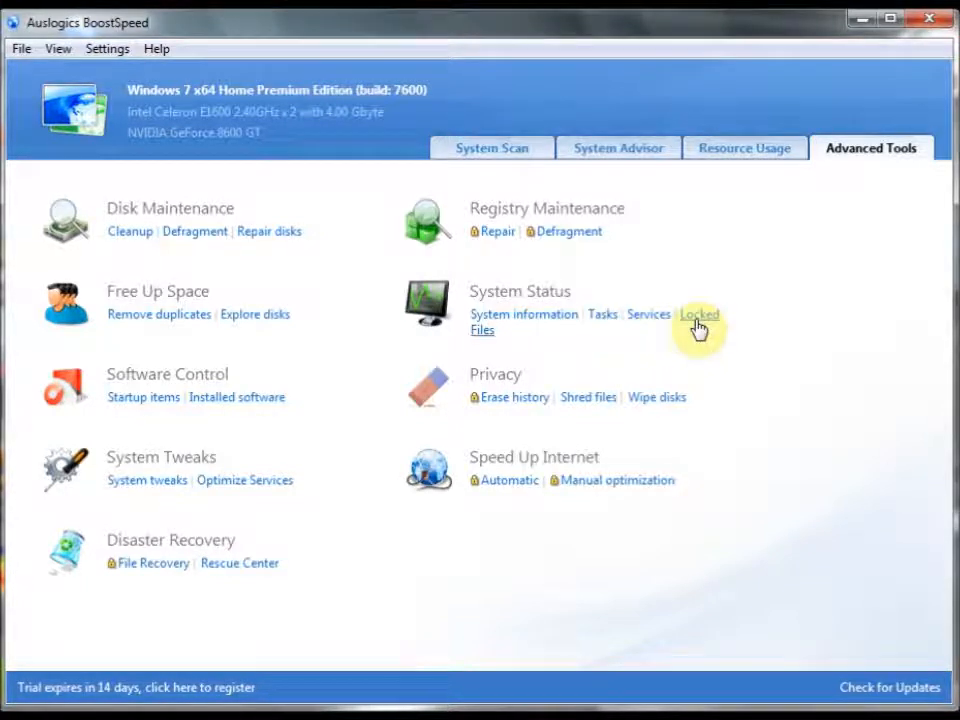
mouse_move(730, 350)
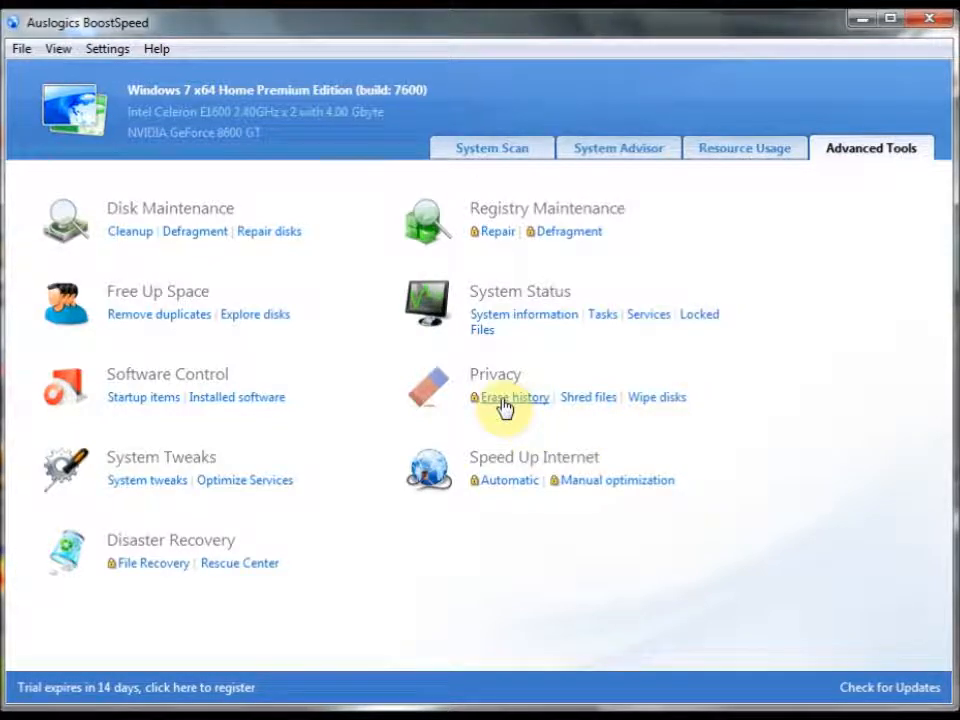
mouse_move(588, 397)
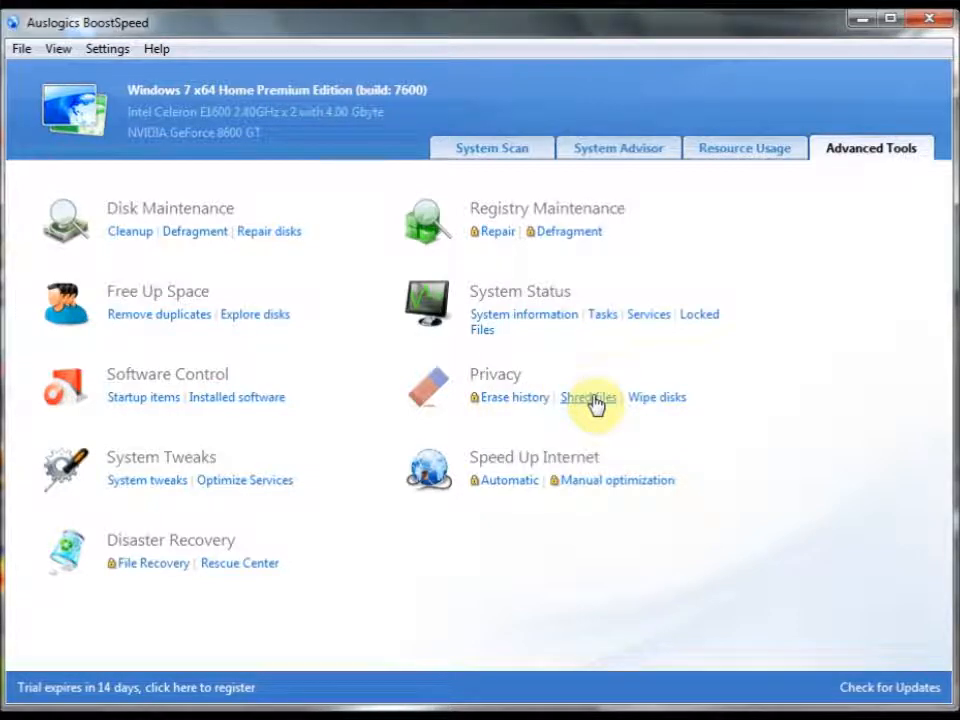
mouse_move(657, 397)
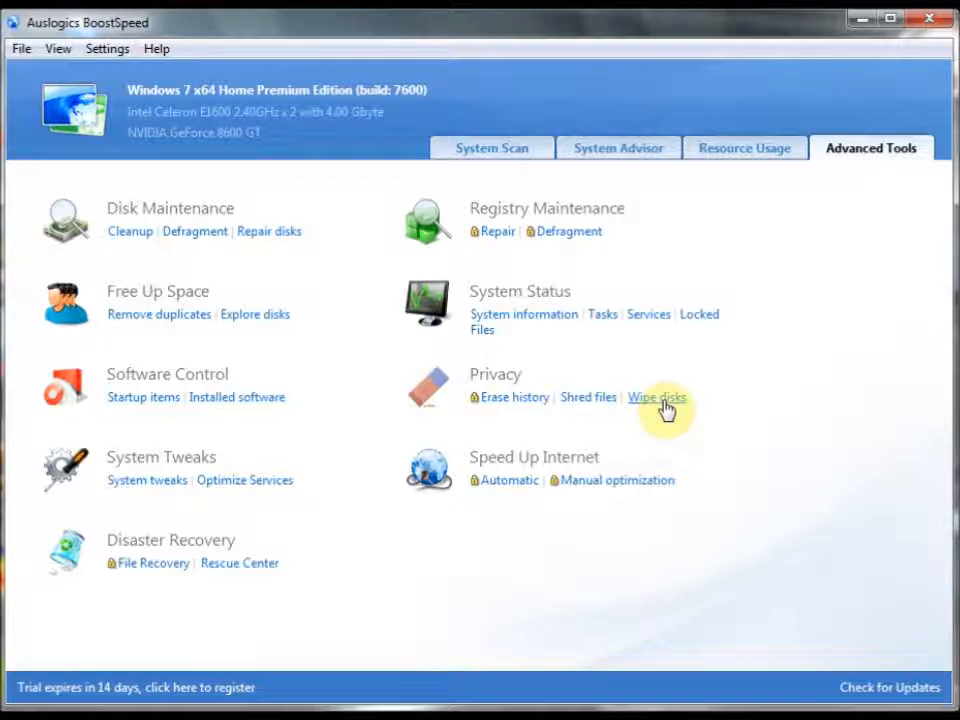
mouse_move(680, 410)
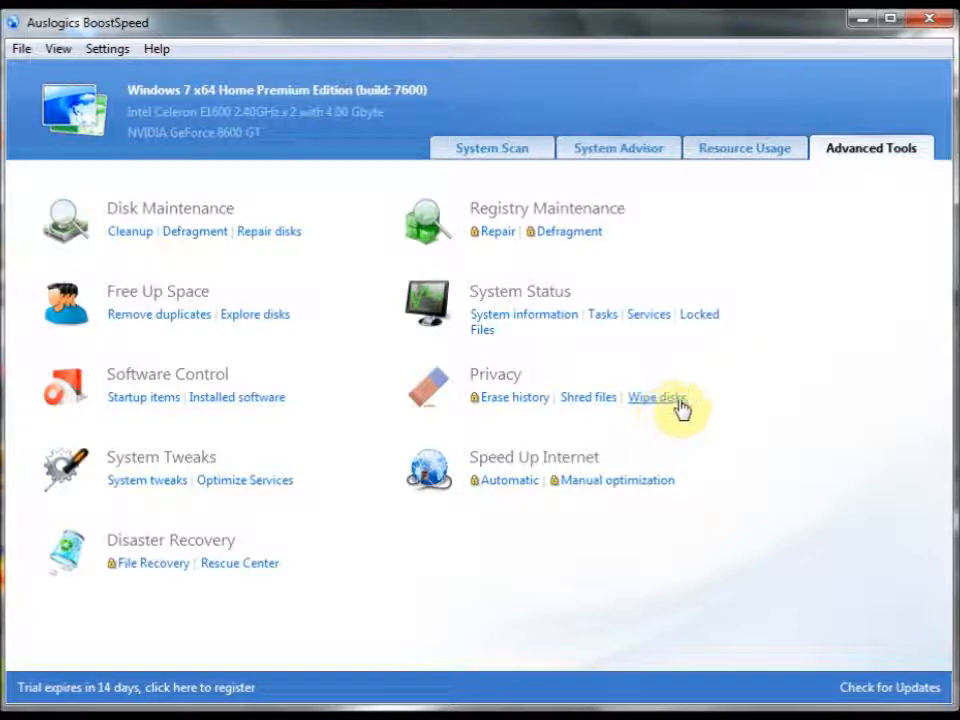
mouse_move(509, 480)
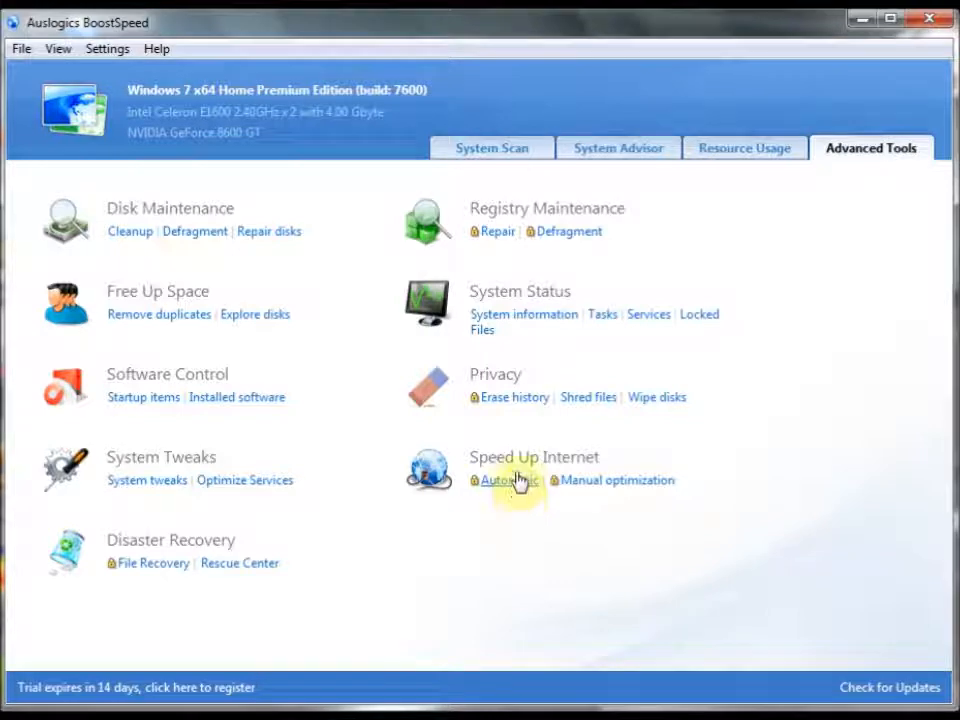
mouse_move(575, 552)
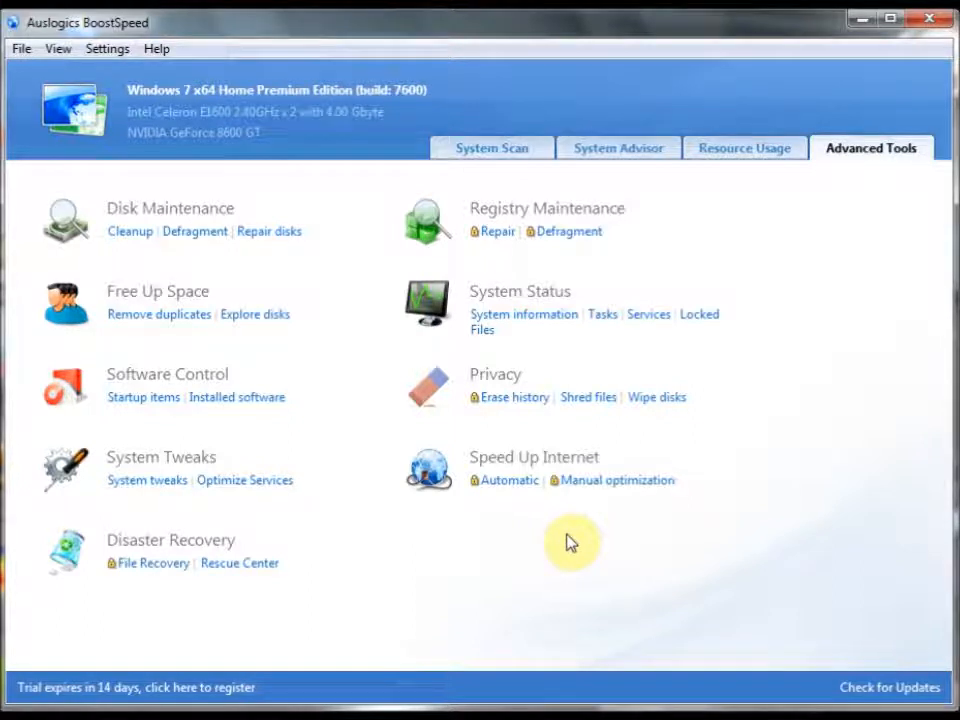
mouse_move(600, 505)
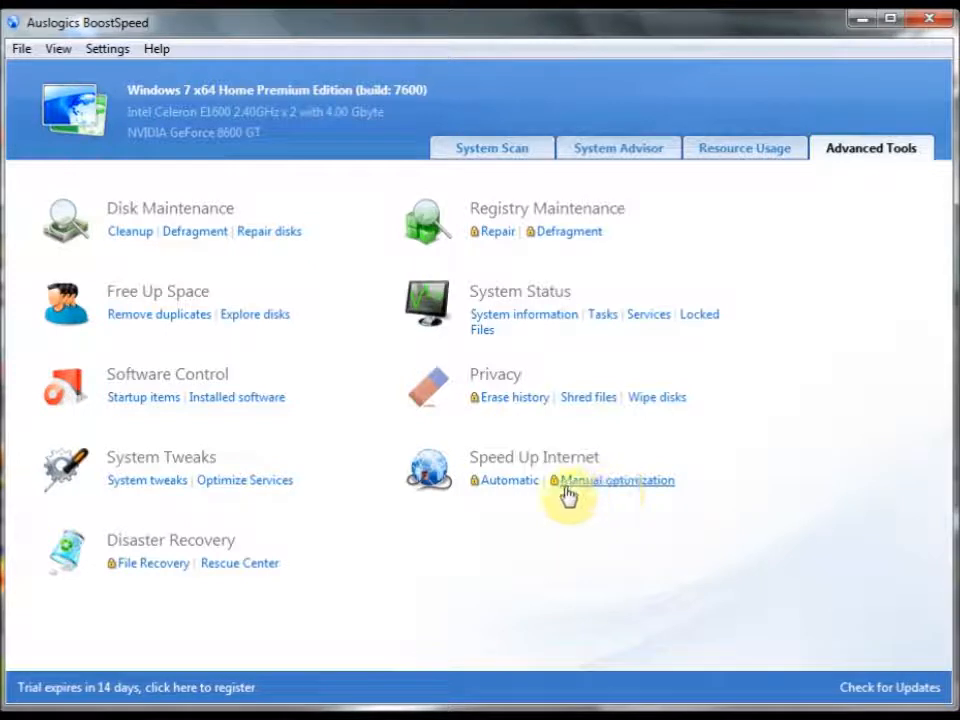
mouse_move(475, 457)
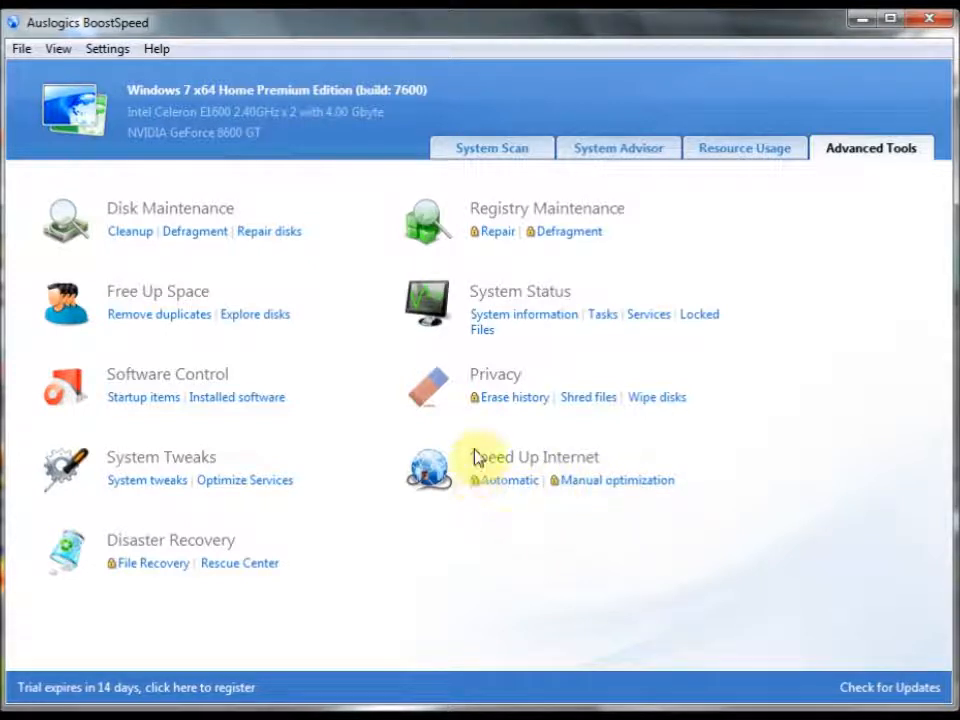
mouse_move(560, 275)
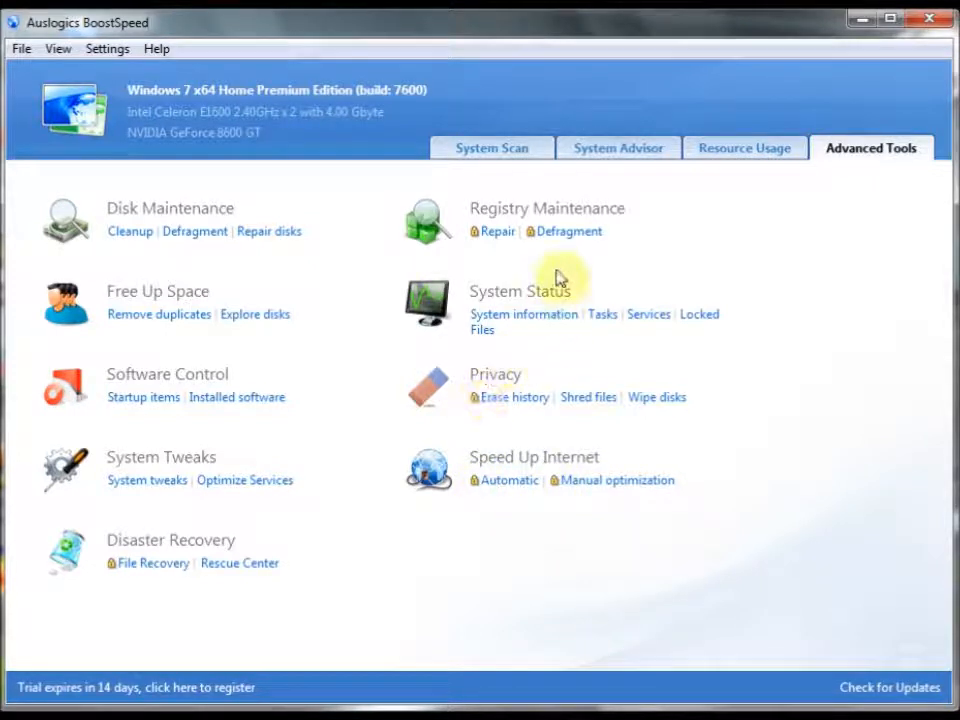
mouse_move(318, 246)
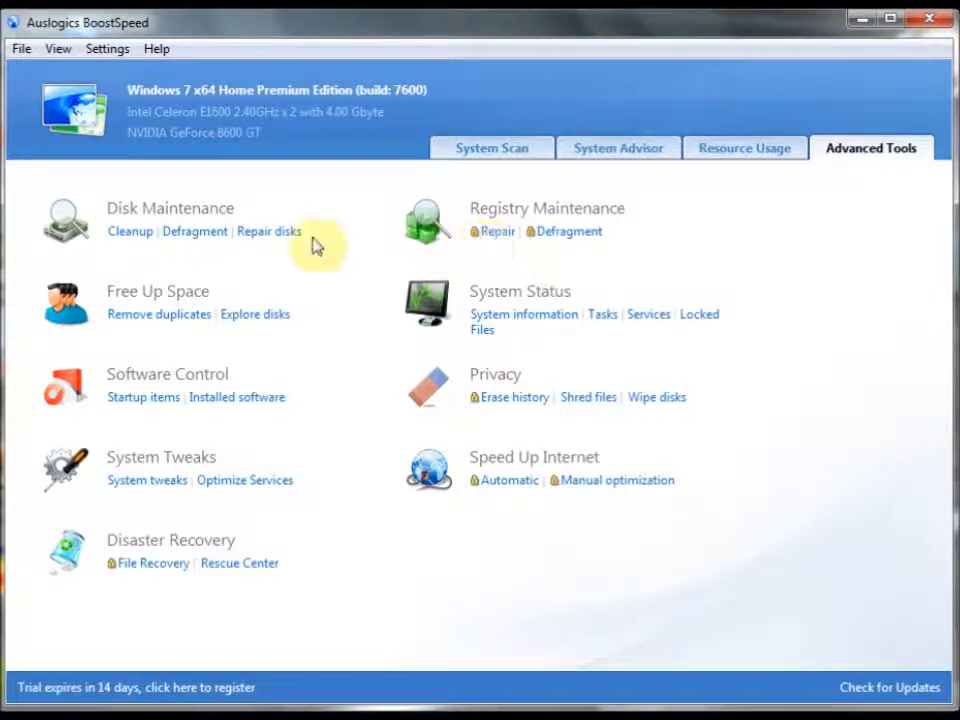
mouse_move(255, 314)
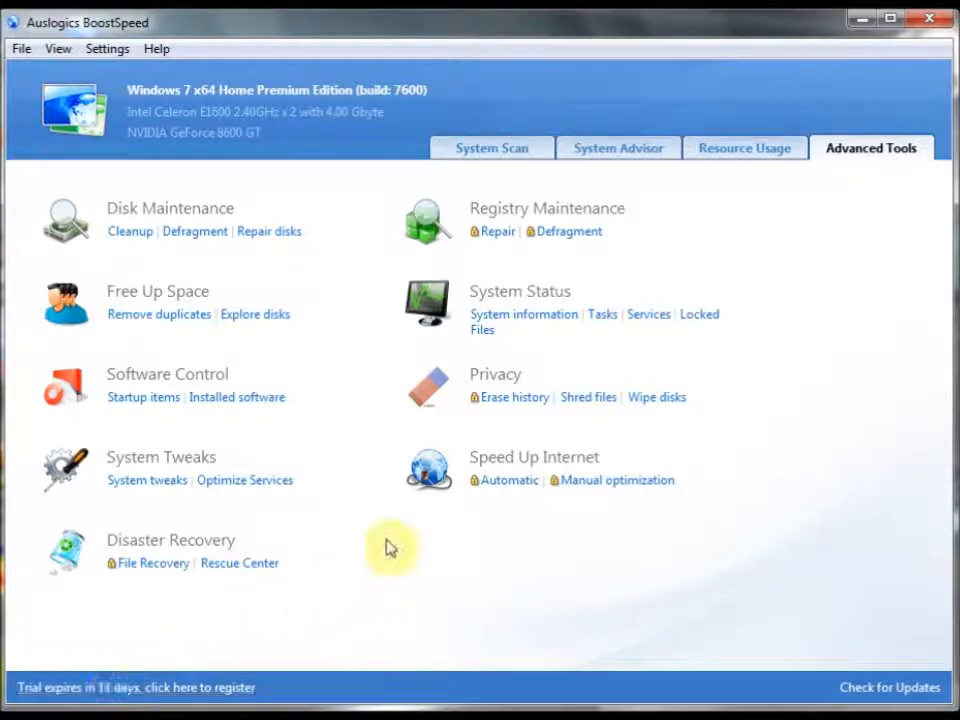
Switch to the System Scan overview showing 209 of 345 problems repaired.
click(491, 148)
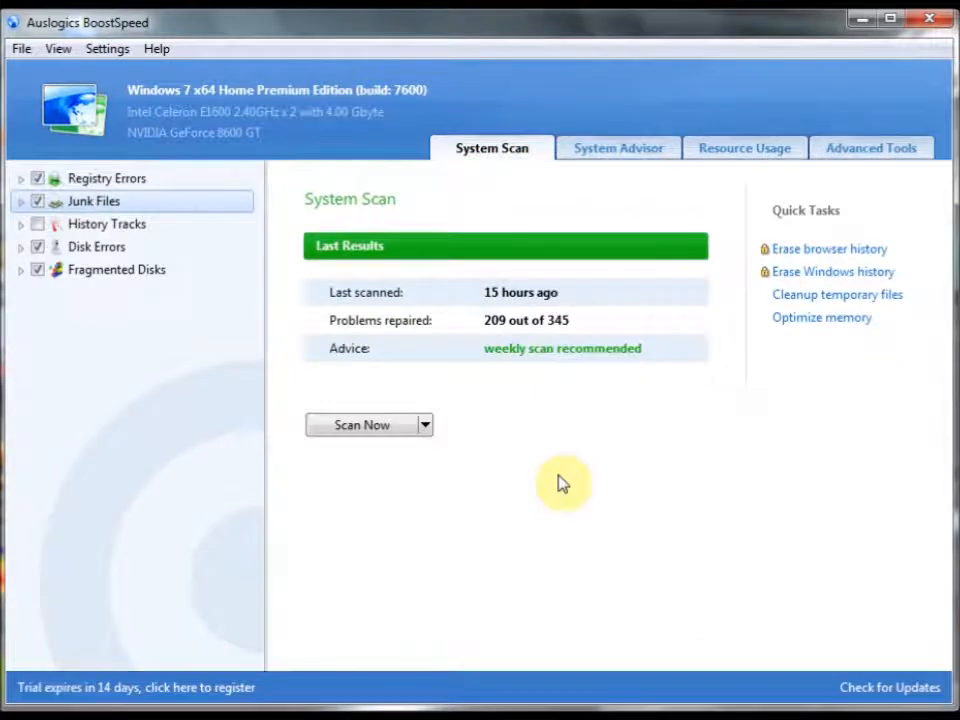
mouse_move(555, 478)
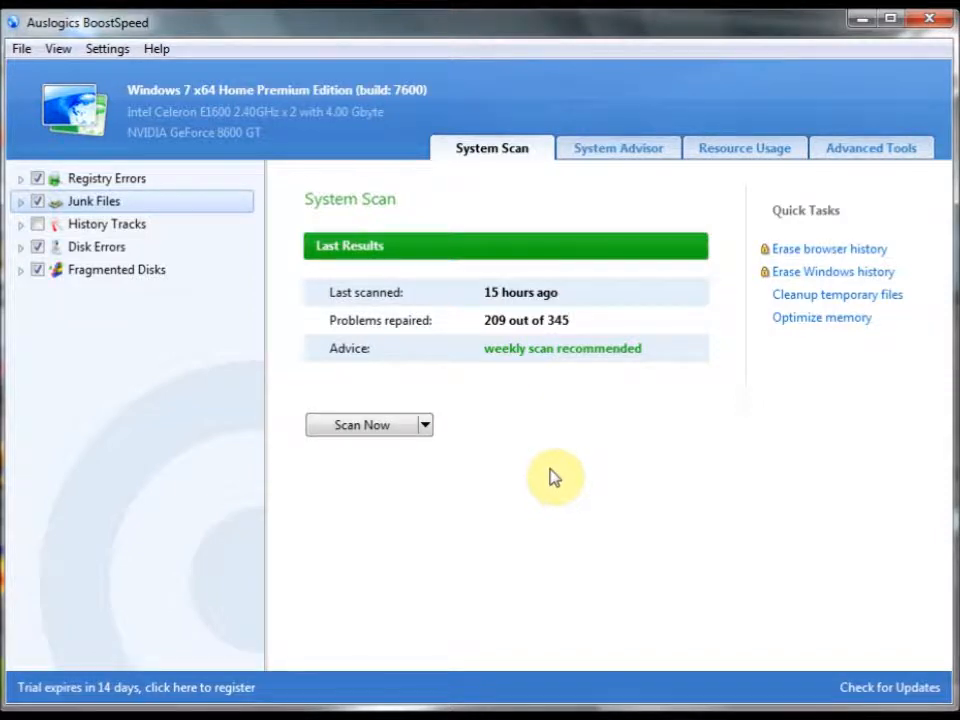
mouse_move(30, 112)
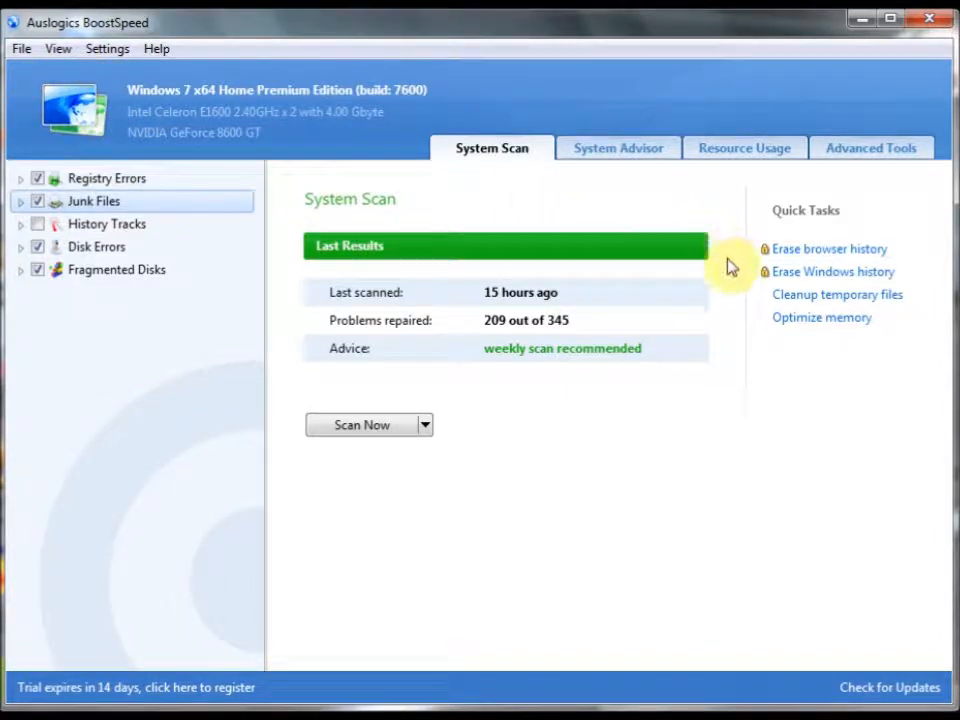
mouse_move(448, 393)
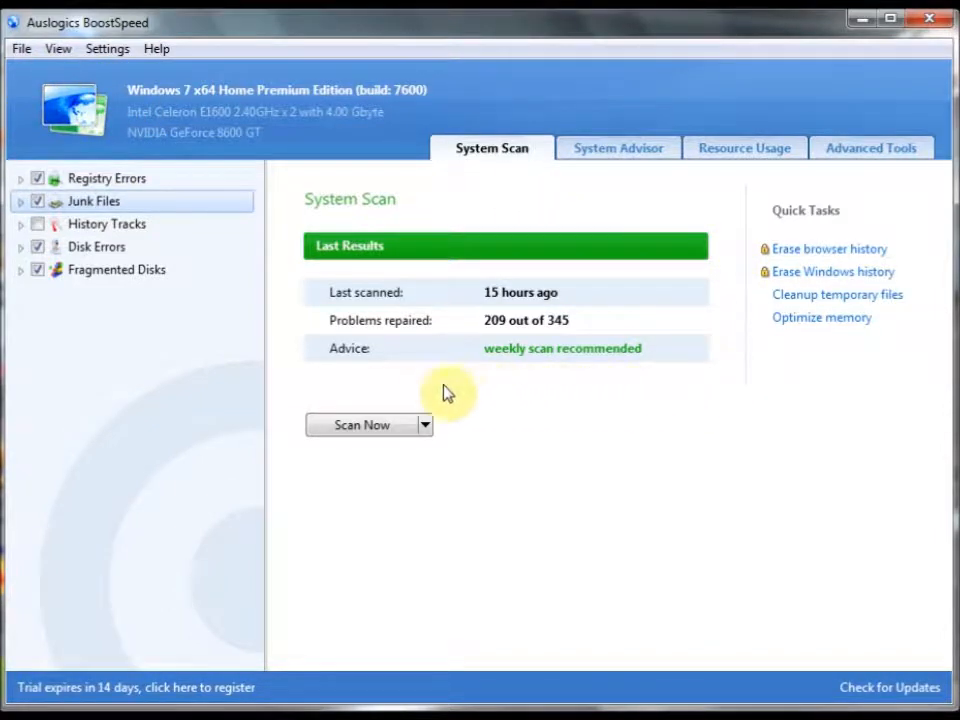
mouse_move(293, 211)
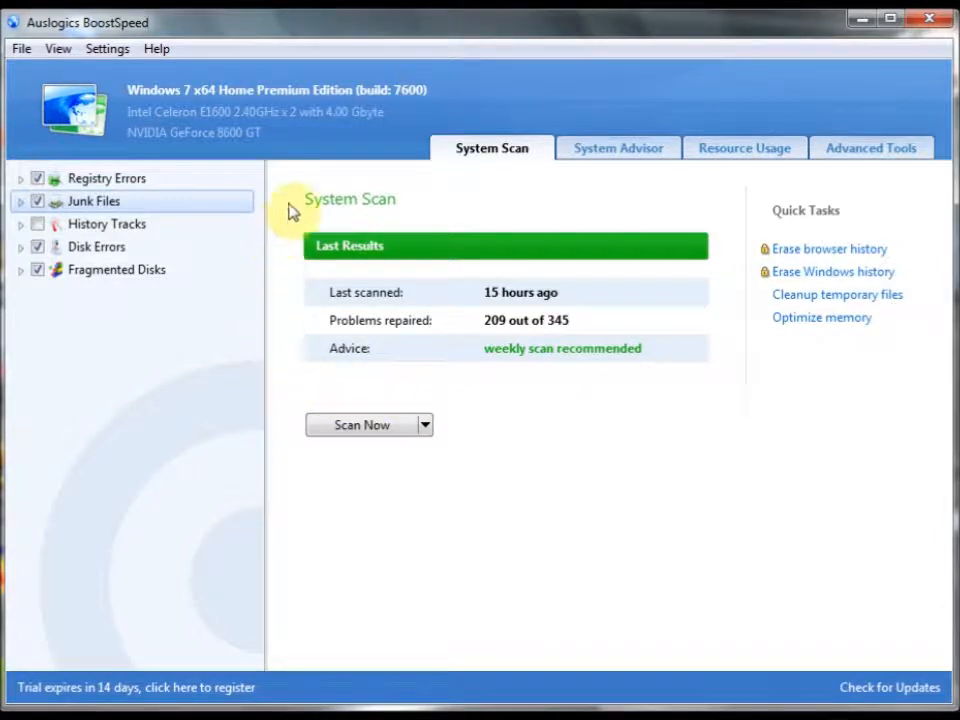
Cycle through the System Advisor, Resource Usage and Advanced Tools tabs.
click(618, 148)
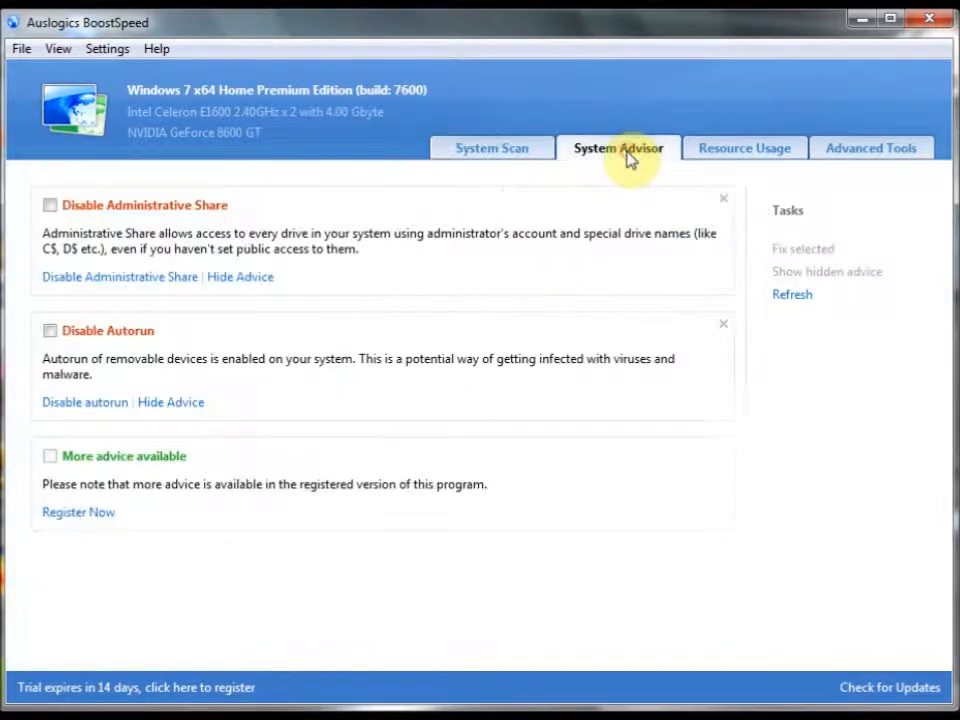
click(744, 148)
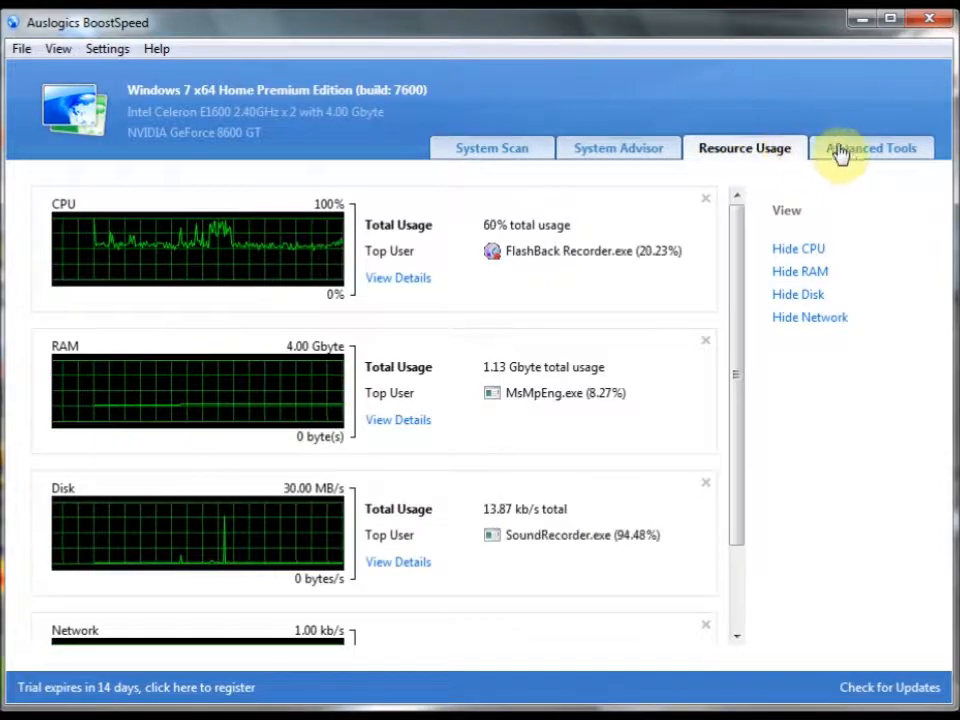
click(870, 147)
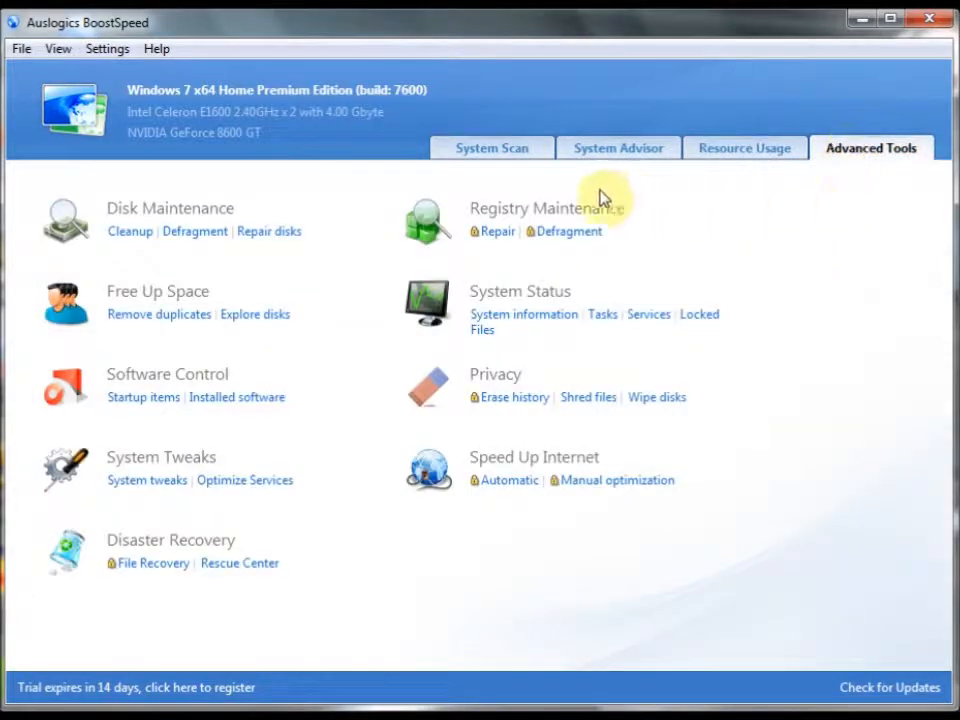
Go back to the System Scan overview with 209 of 345 problems repaired.
click(491, 148)
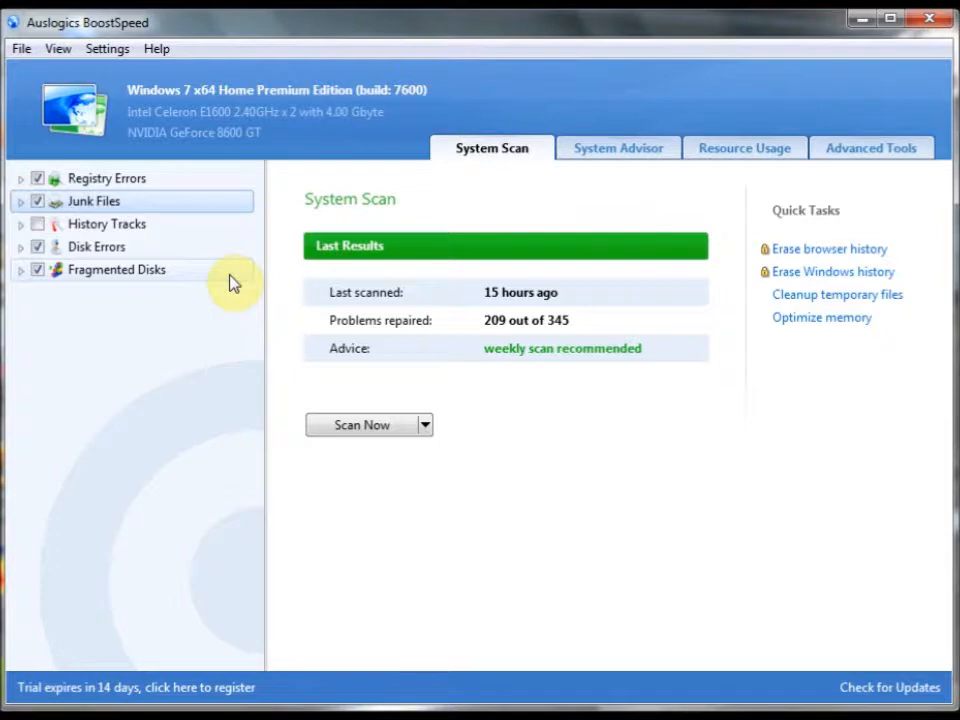
mouse_move(580, 615)
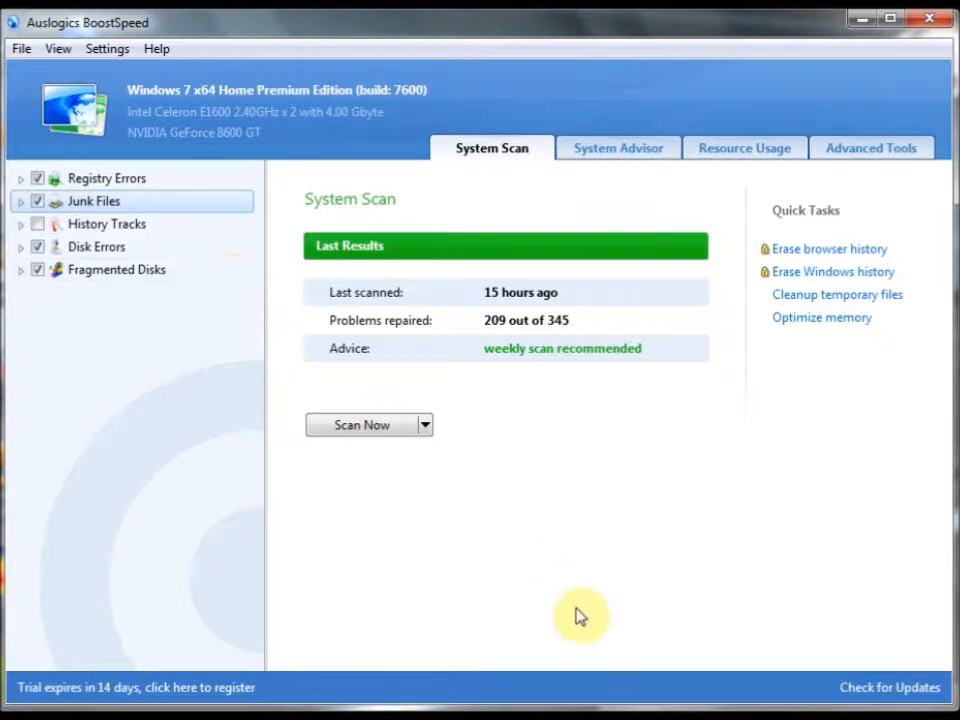